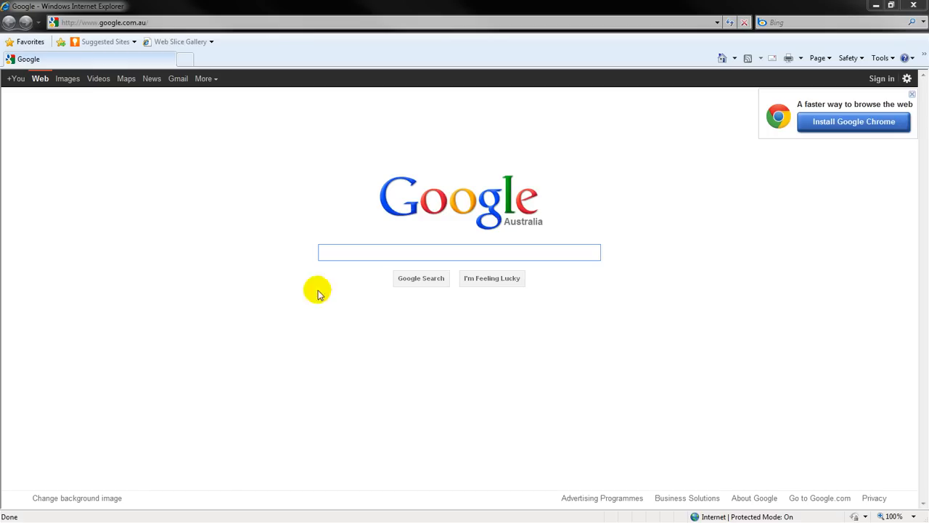
Search Google for 'download metatrader 4' and open the official metatrader4.com result.
text(down)
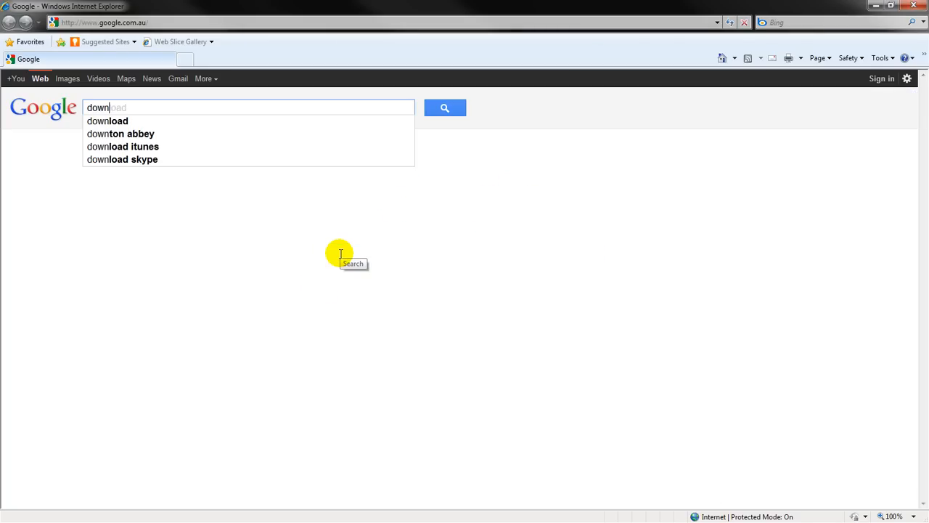
click(444, 108)
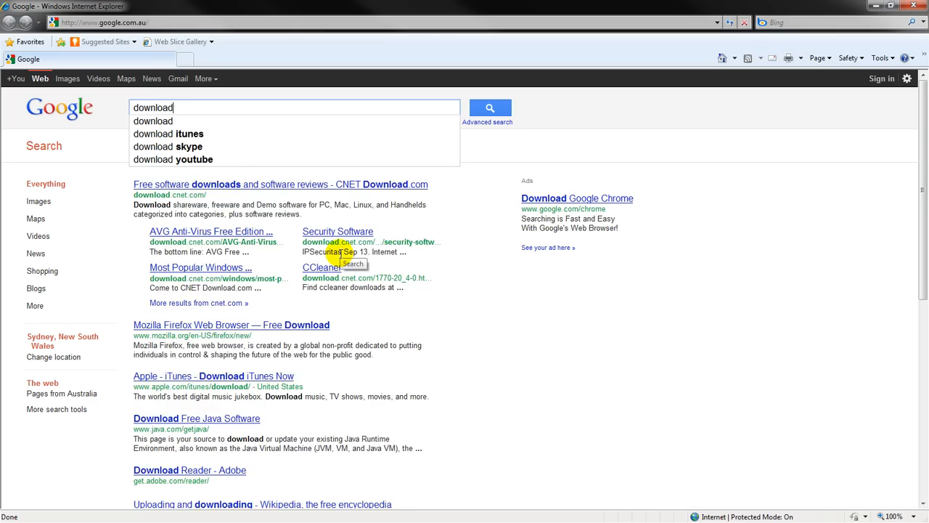
text(mete)
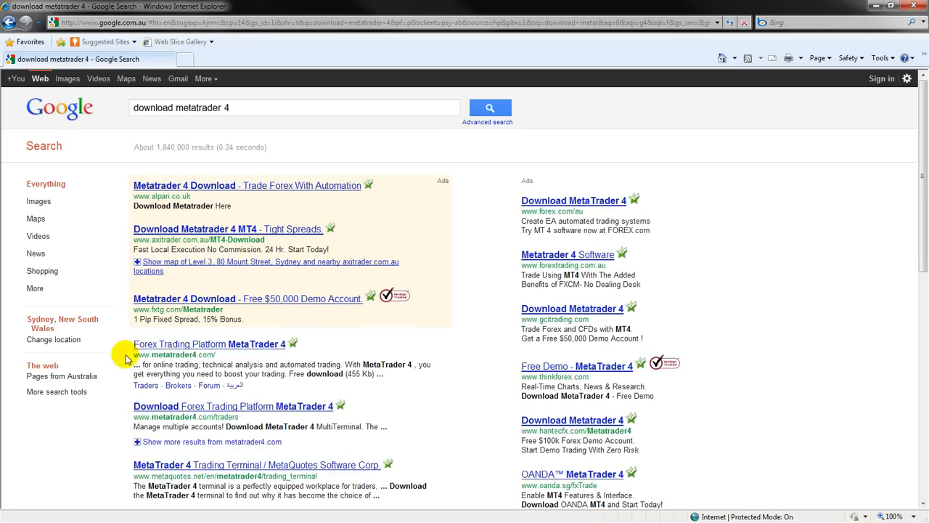
scroll(down, 3)
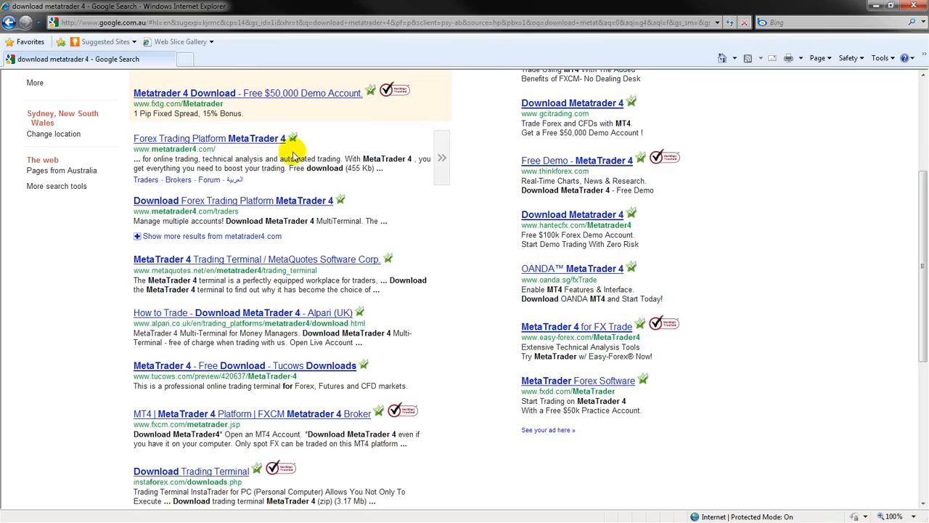
click(209, 138)
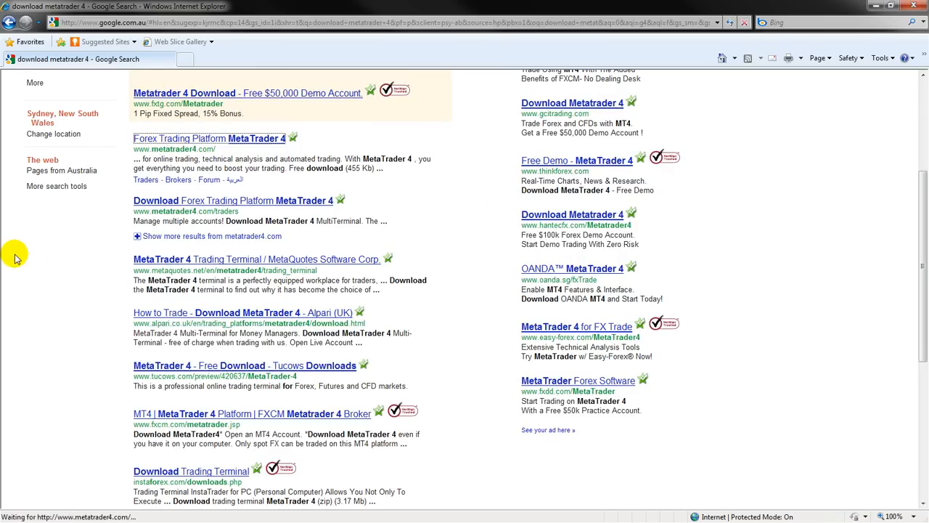
click(209, 138)
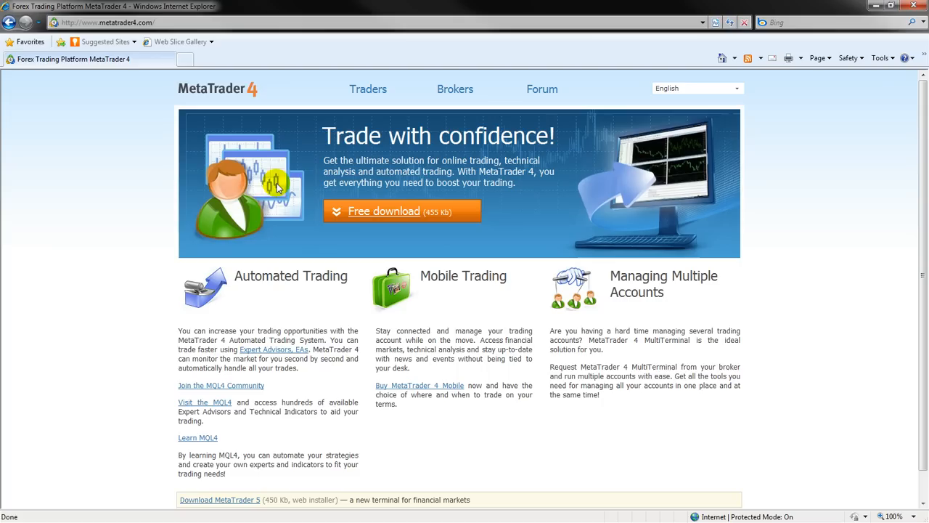
mouse_move(366, 212)
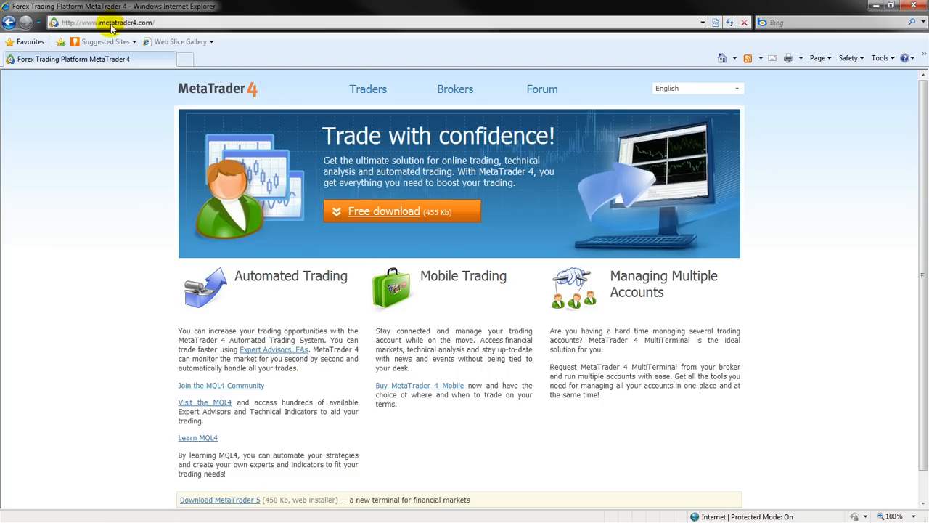
mouse_move(133, 320)
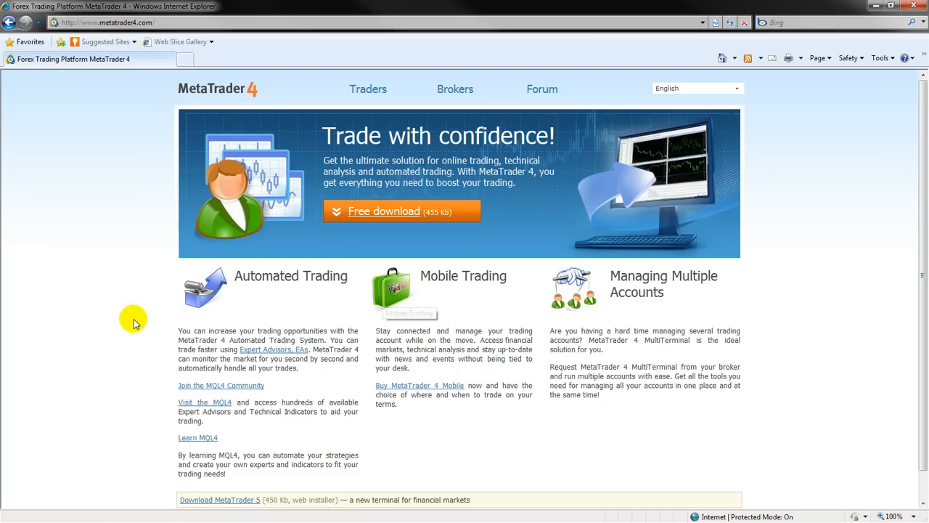
Start the free MetaTrader 4 installer download and choose Run in the security warning.
scroll(down, 3)
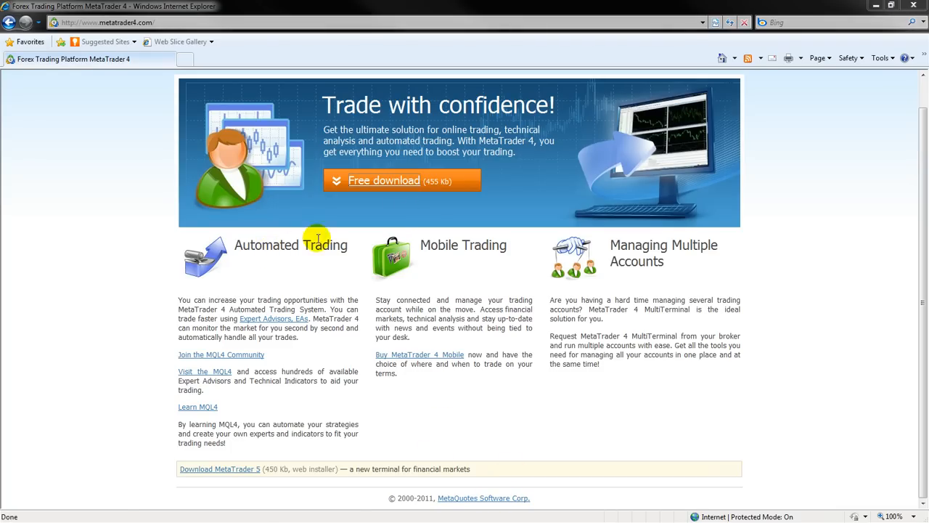
click(383, 180)
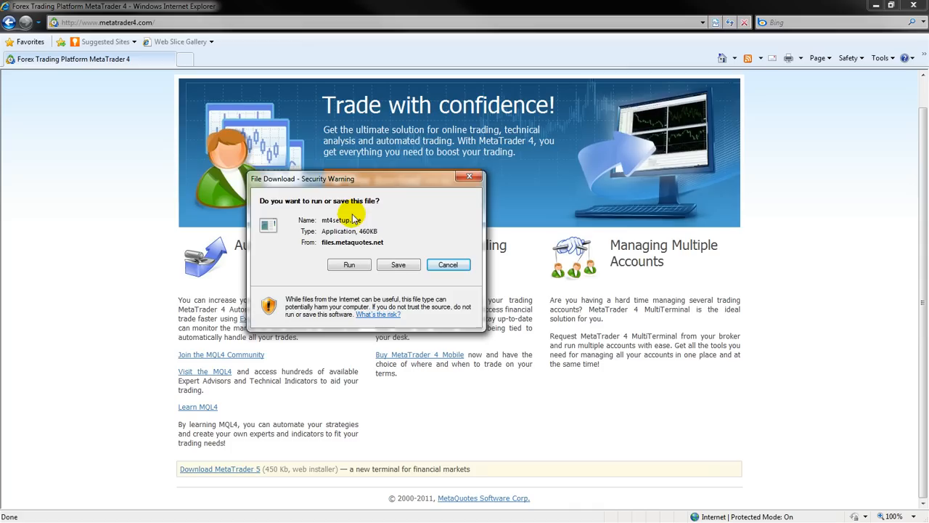
click(447, 264)
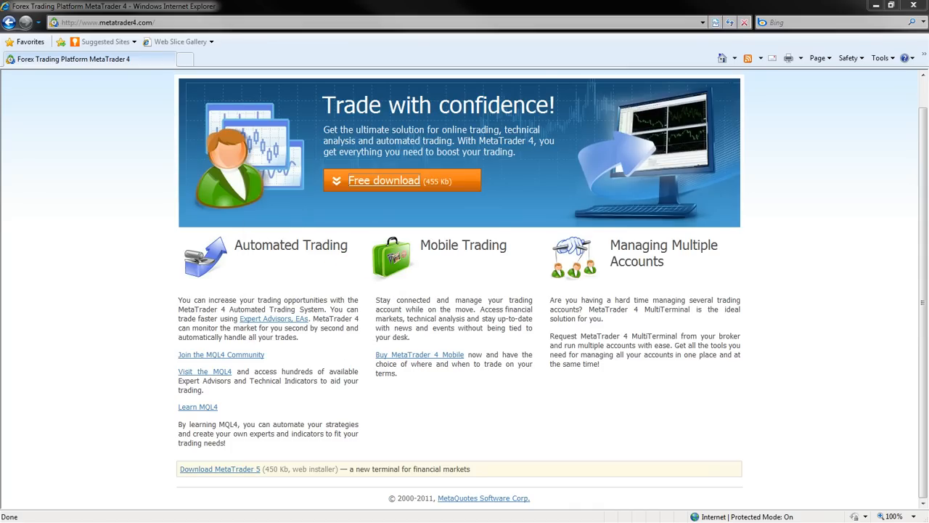
Accept the setup terms and set the installation folder name to 'A MT4 Demo'.
click(383, 180)
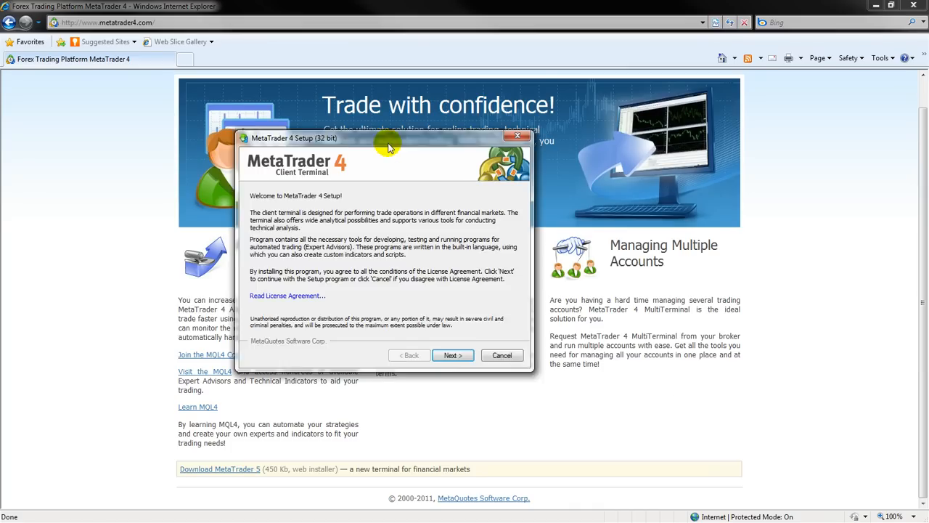
click(453, 355)
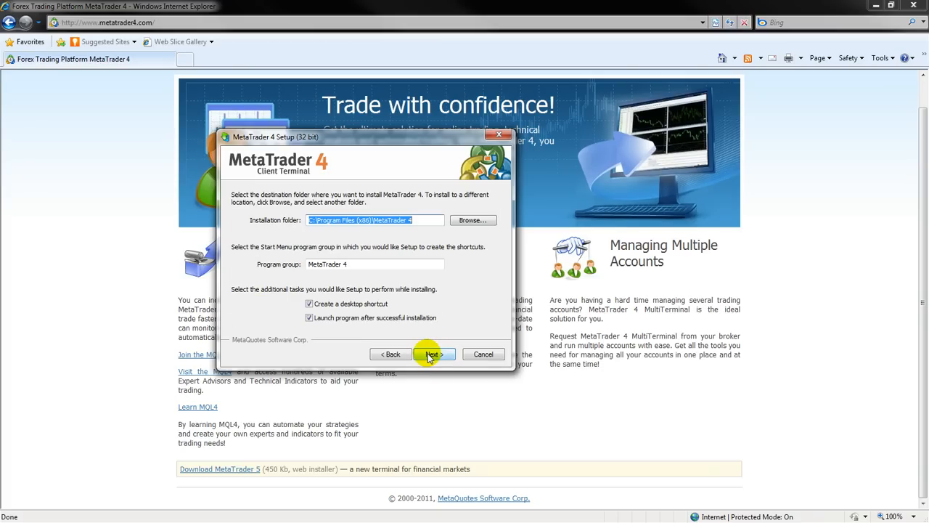
mouse_move(426, 223)
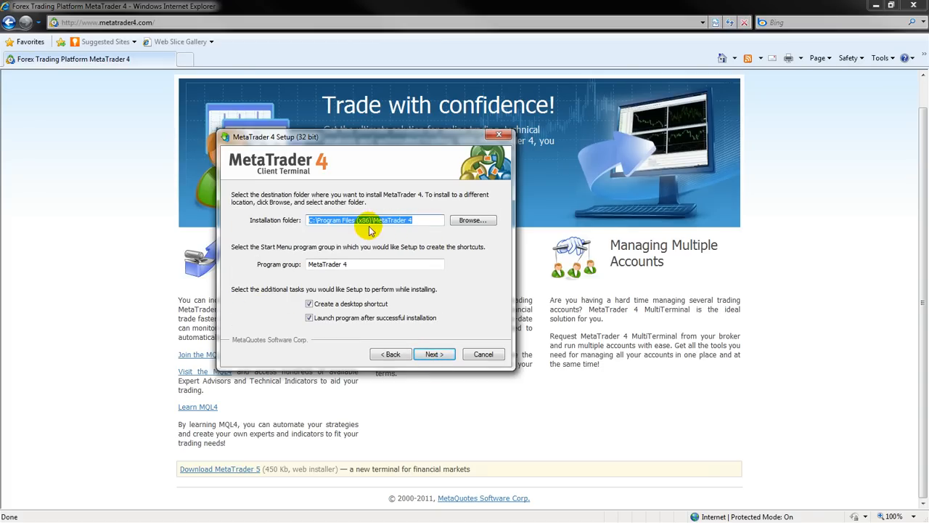
click(418, 221)
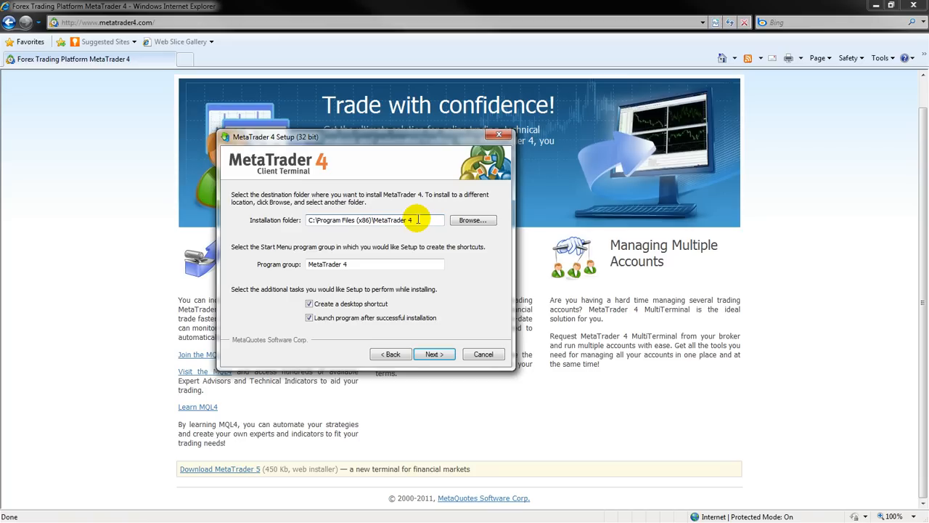
text(A)
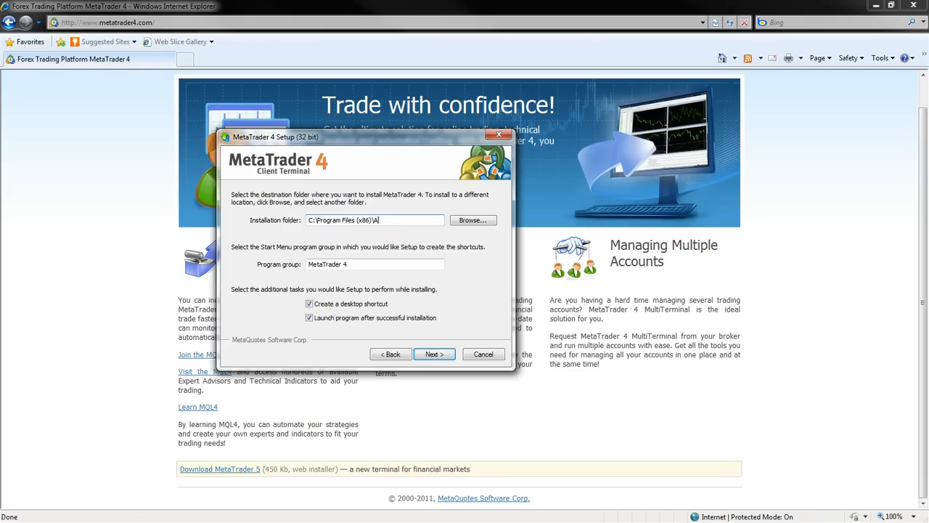
text(MT)
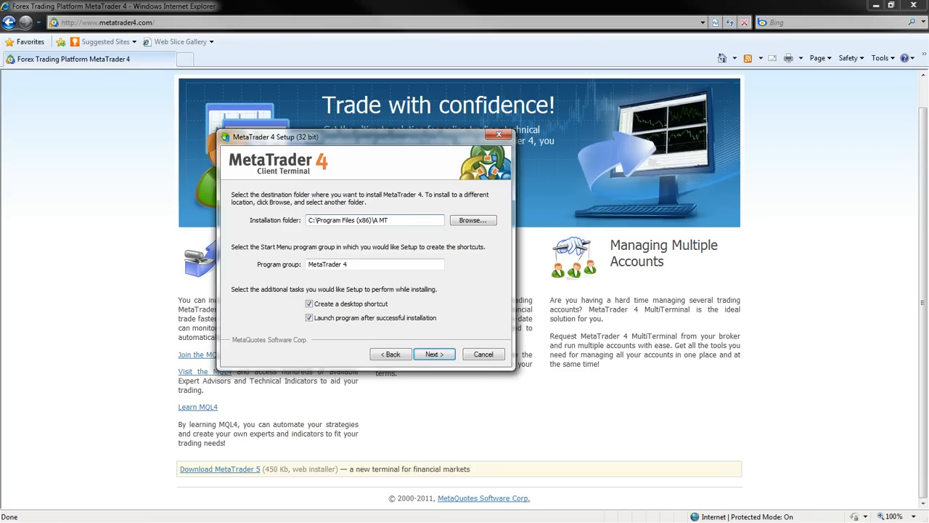
text(4 Demo)
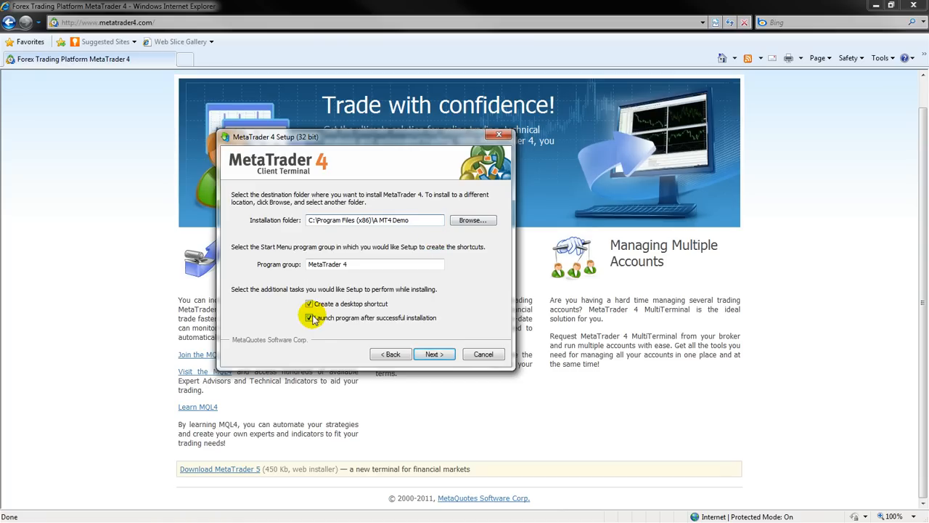
Untick the desktop shortcut option and start the installation.
click(309, 317)
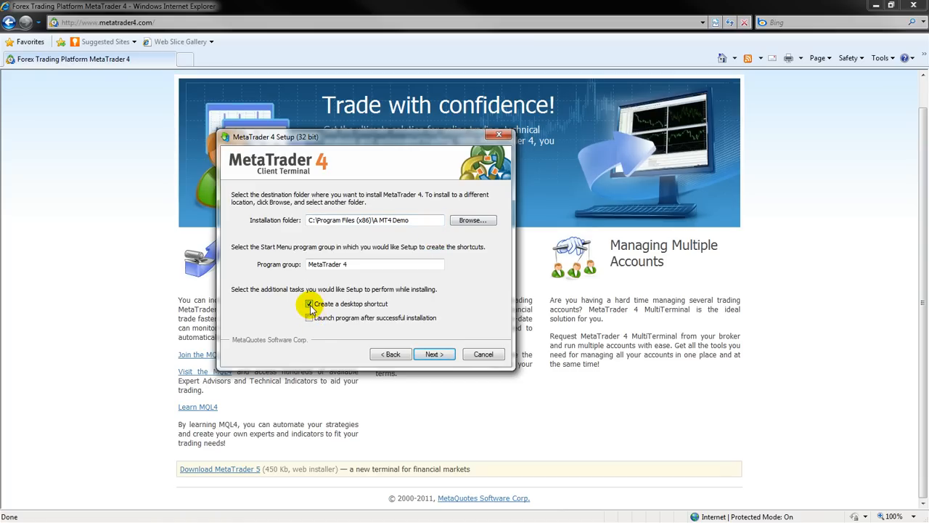
click(309, 303)
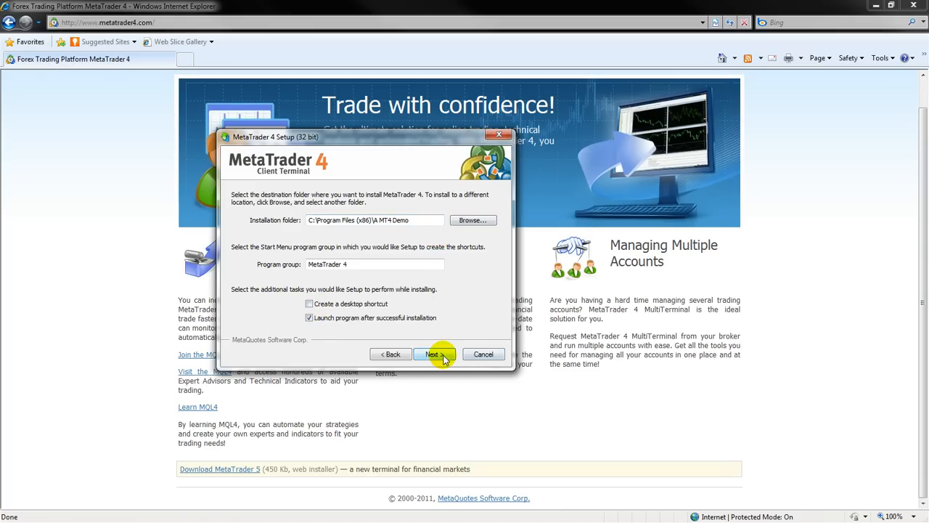
click(433, 355)
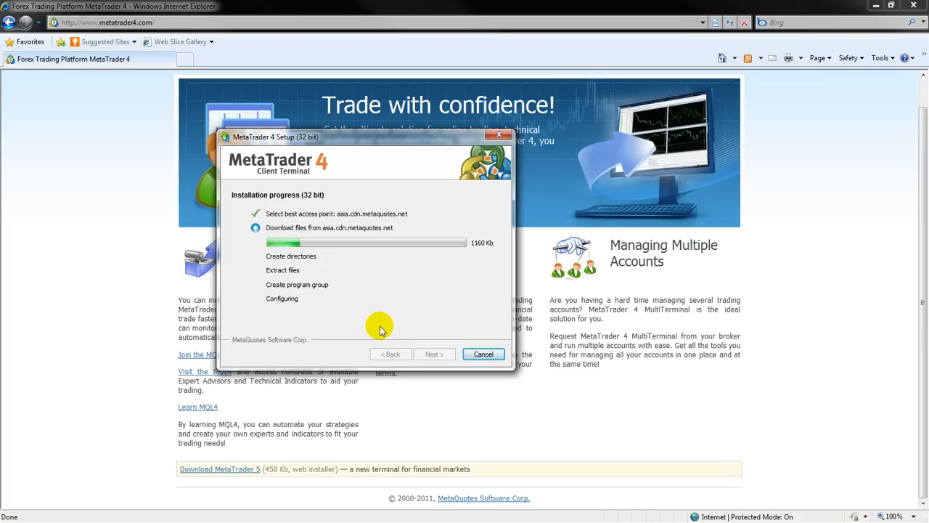
mouse_move(355, 324)
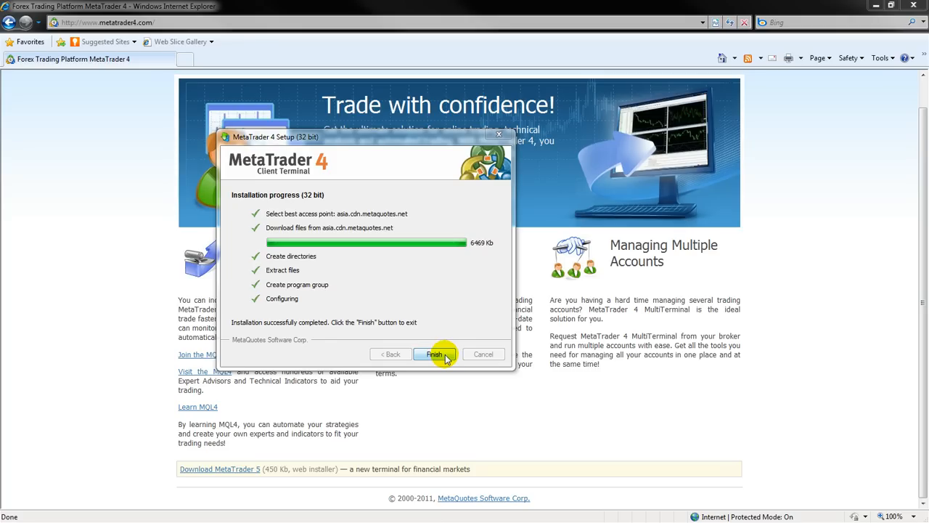
Finish and close the MetaTrader 4 installer once installation completes.
click(434, 354)
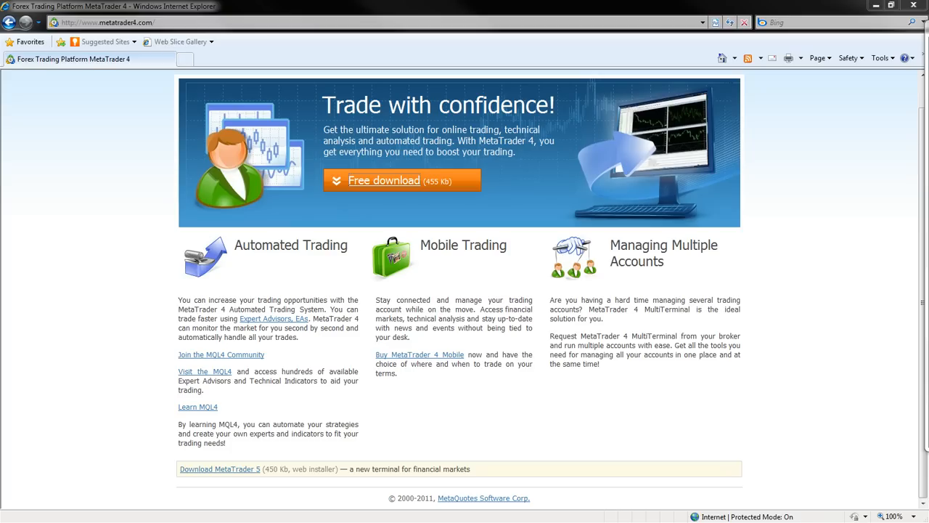
Register a demo account with newsletter subscription on the listed trading server and finish into the terminal.
click(384, 180)
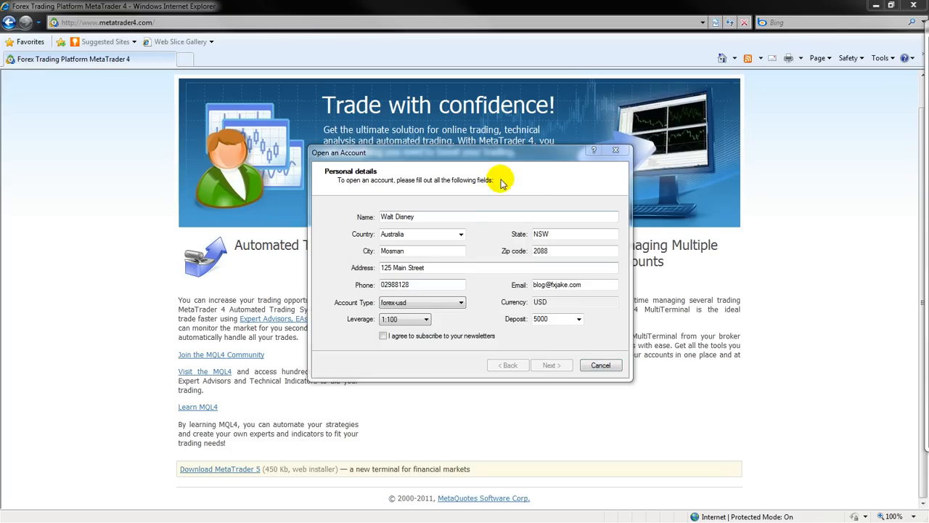
mouse_move(398, 360)
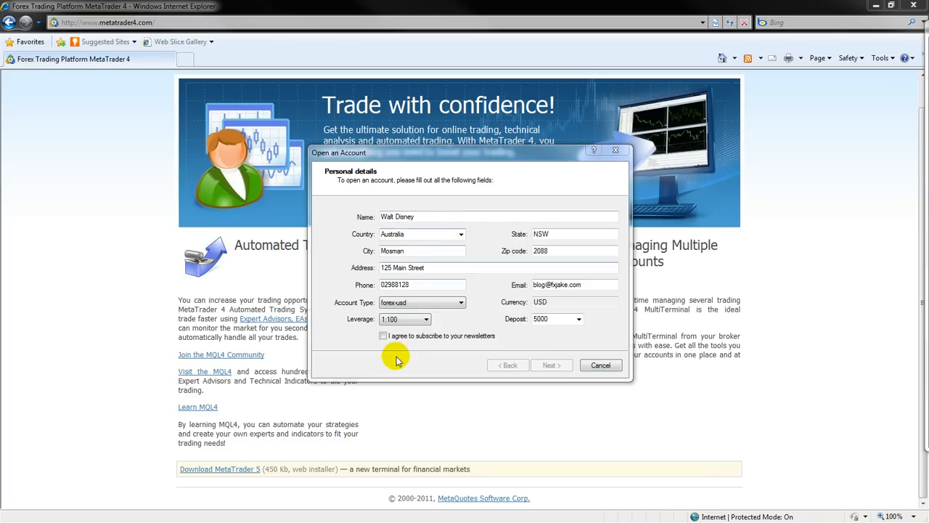
click(383, 336)
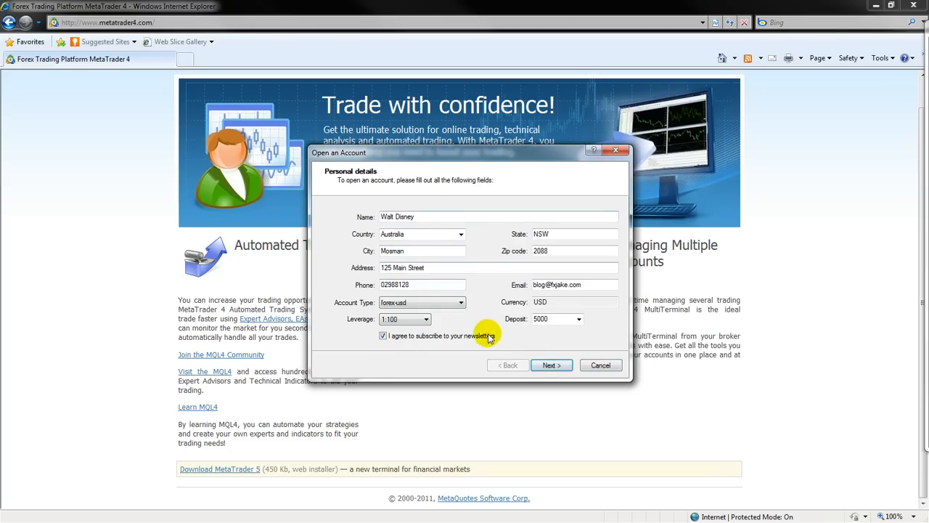
click(551, 365)
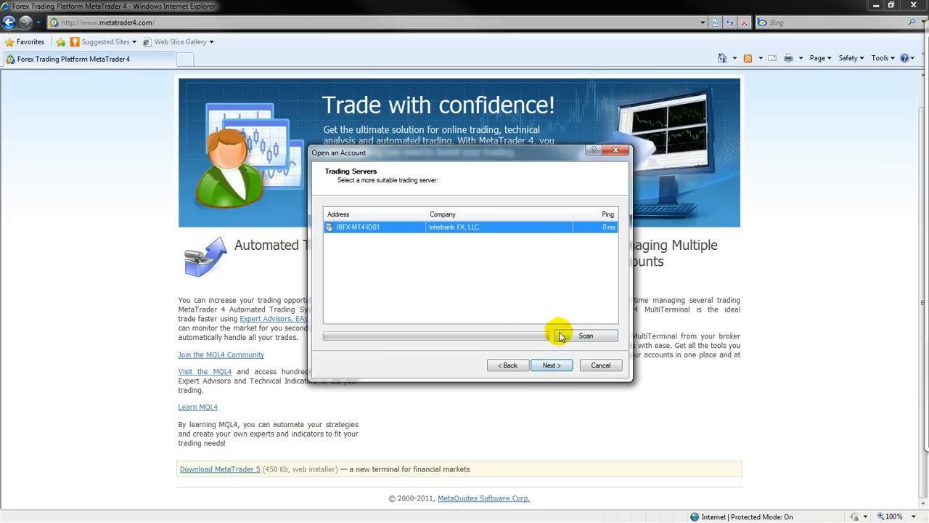
mouse_move(559, 244)
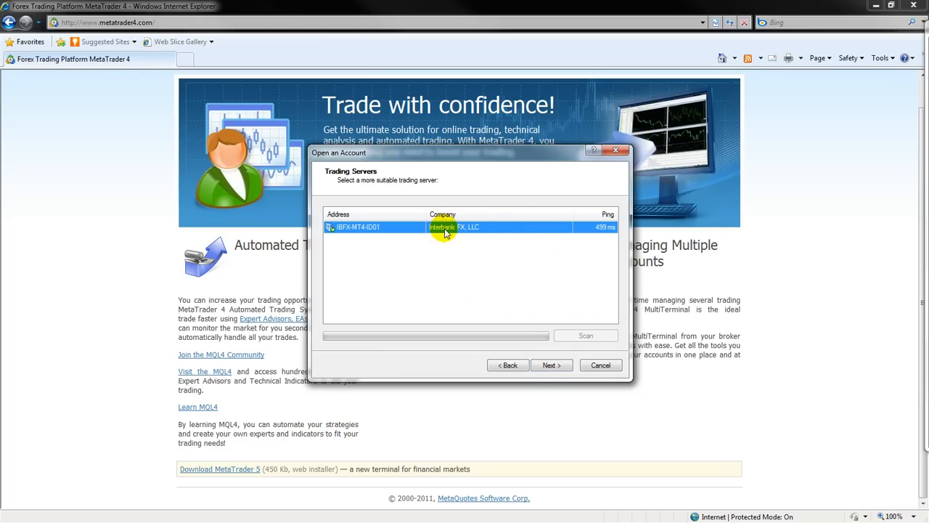
click(586, 334)
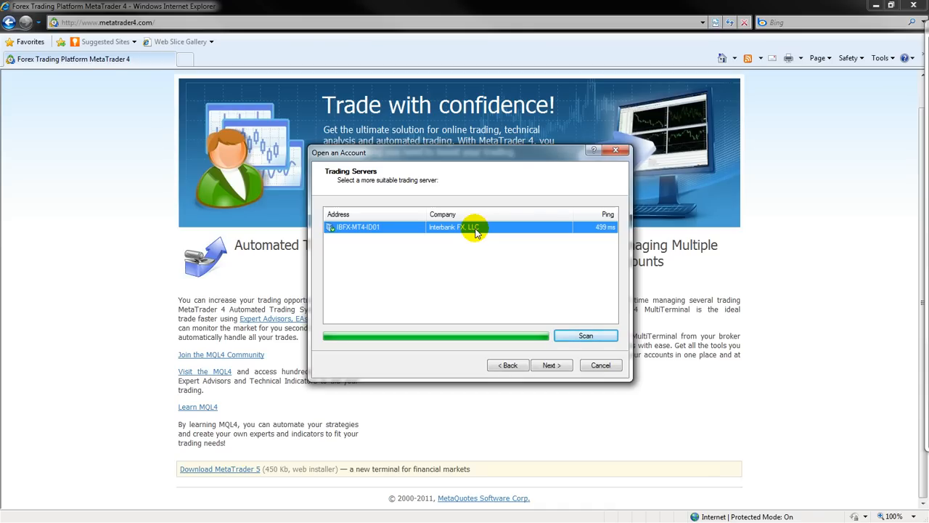
mouse_move(485, 234)
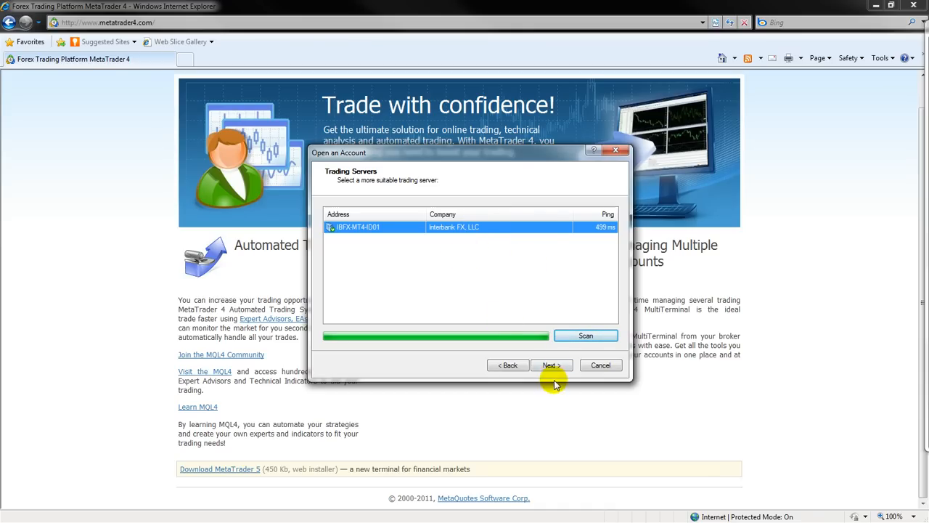
click(551, 366)
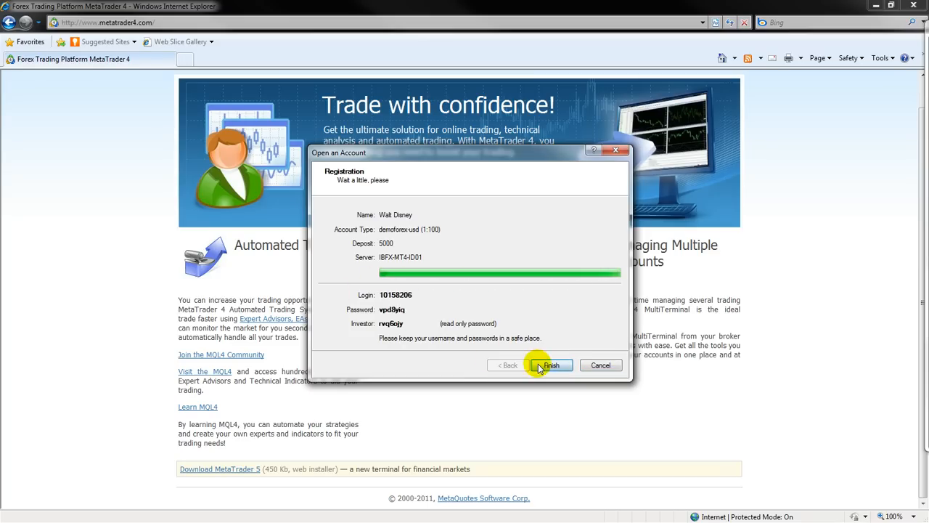
click(550, 366)
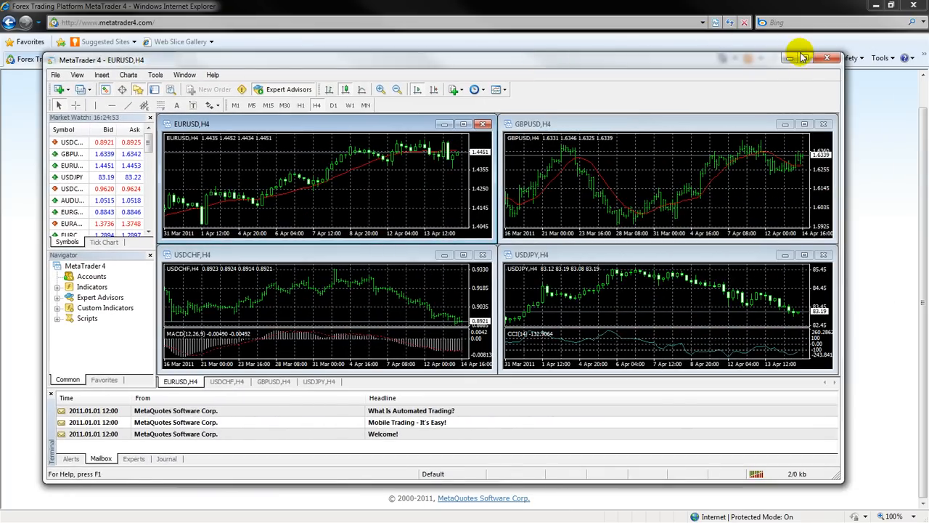
Maximize the terminal and review Experts, Journal, Account History and Trade showing the 5000 balance.
click(804, 58)
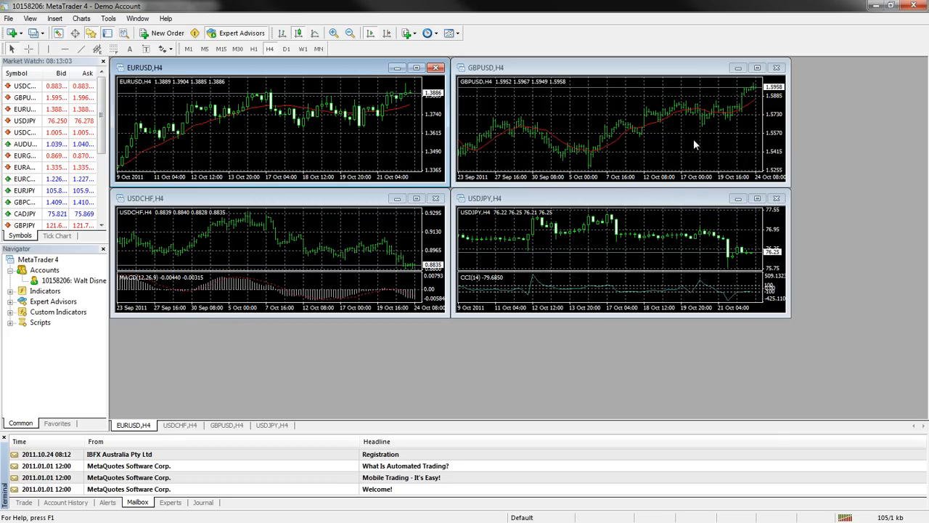
click(170, 502)
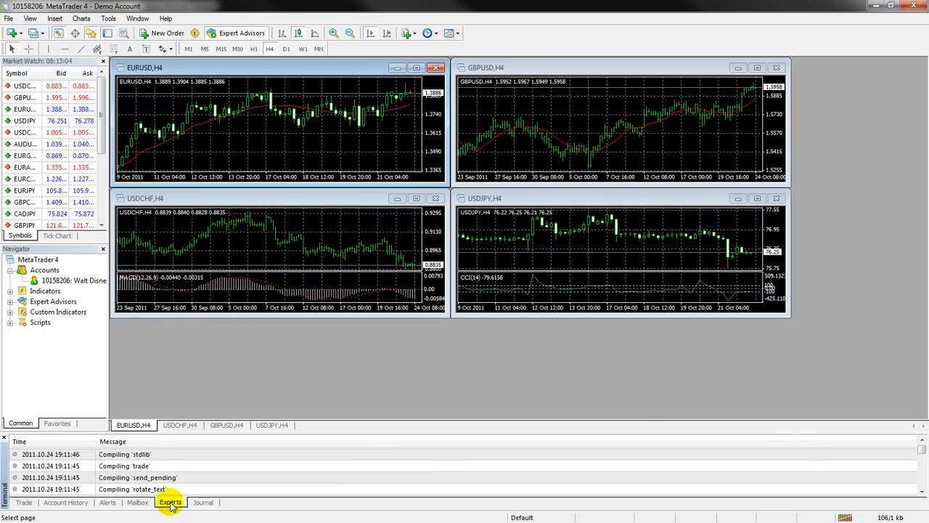
click(204, 502)
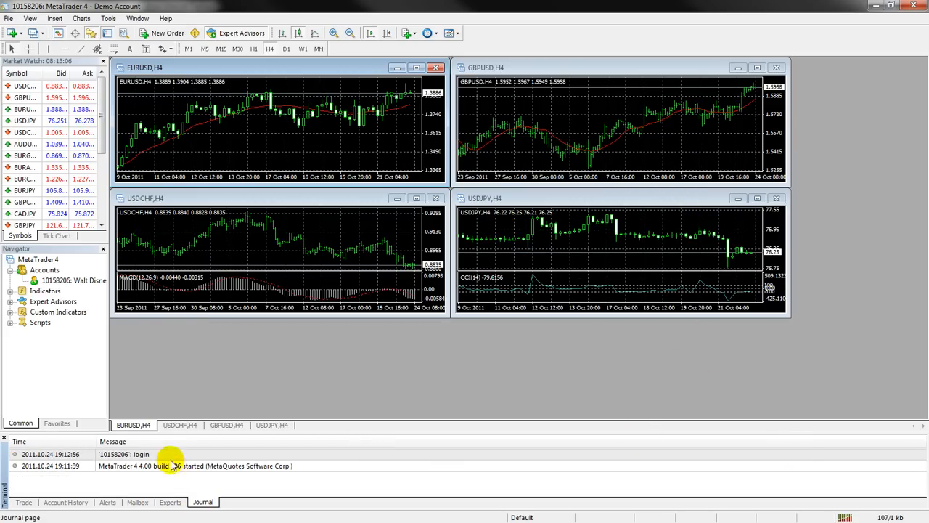
click(24, 503)
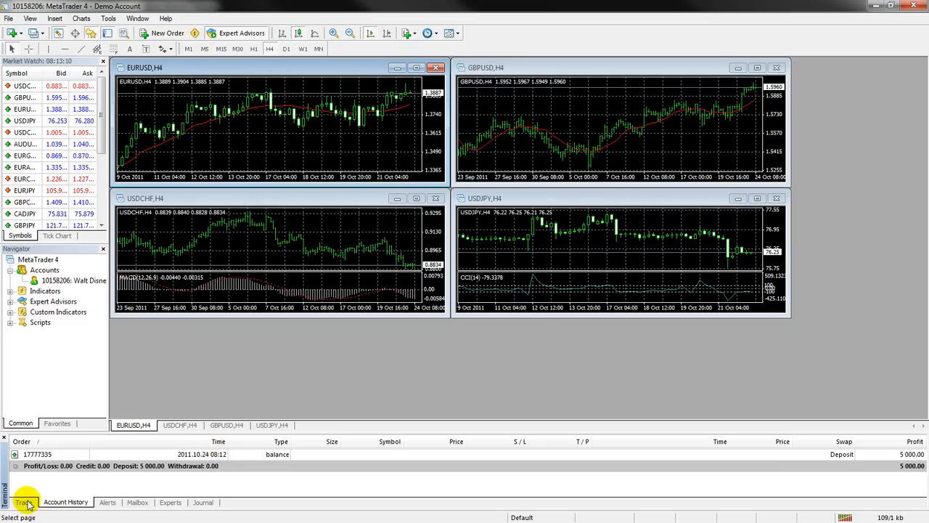
click(23, 502)
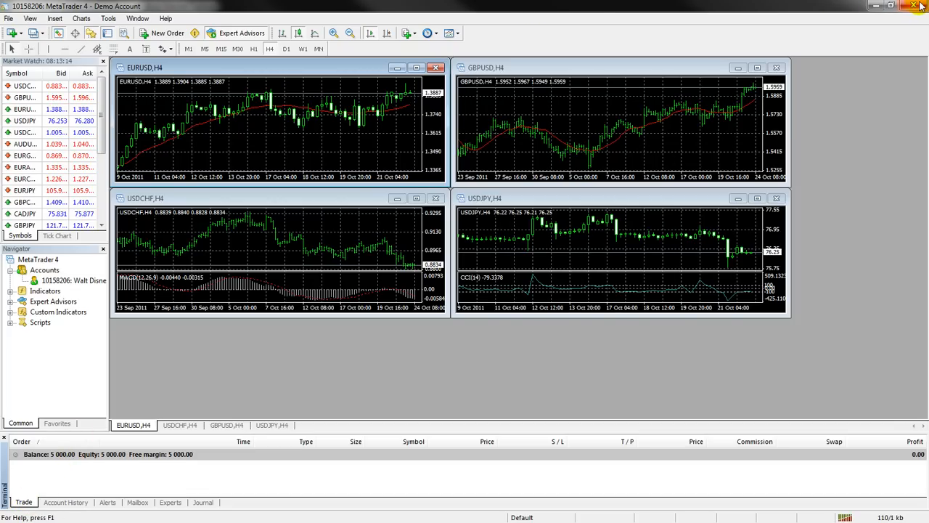
mouse_move(921, 6)
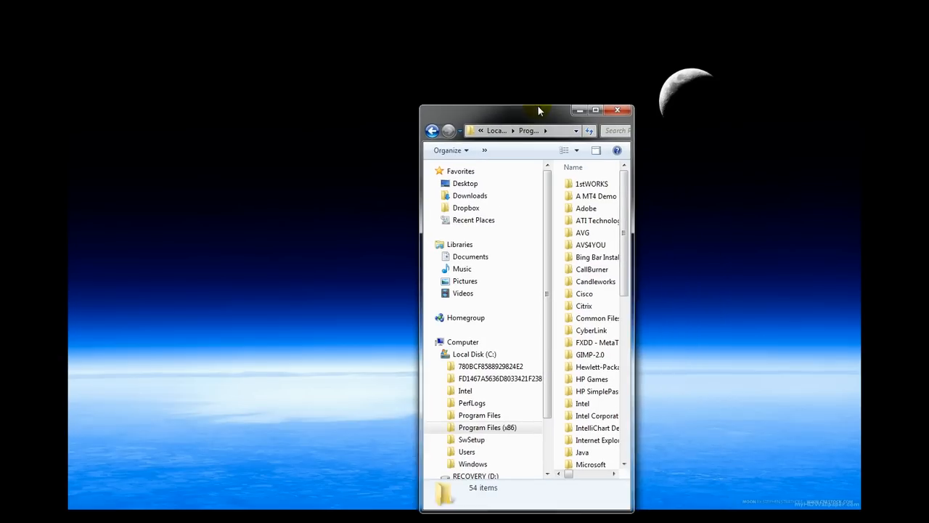
Browse into the A MT4 Demo installation folder and its config subfolder of server files.
double_click(595, 196)
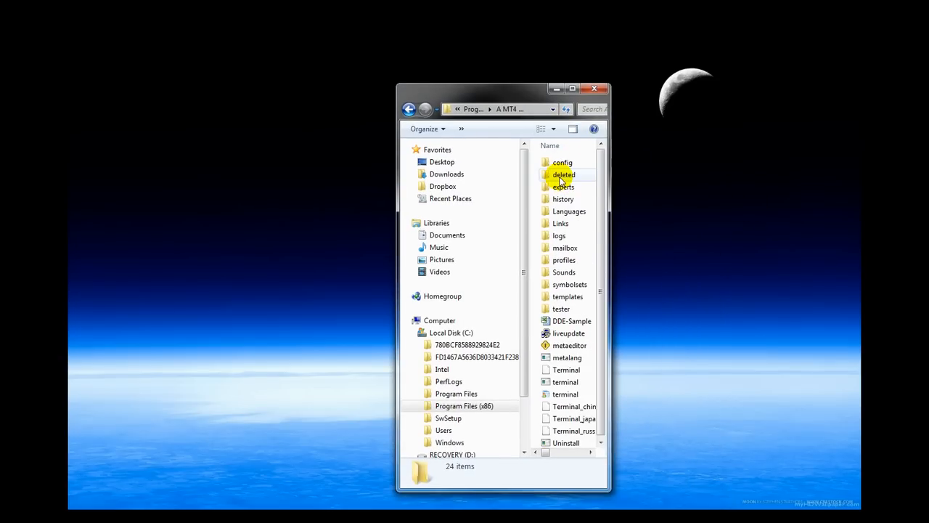
click(572, 88)
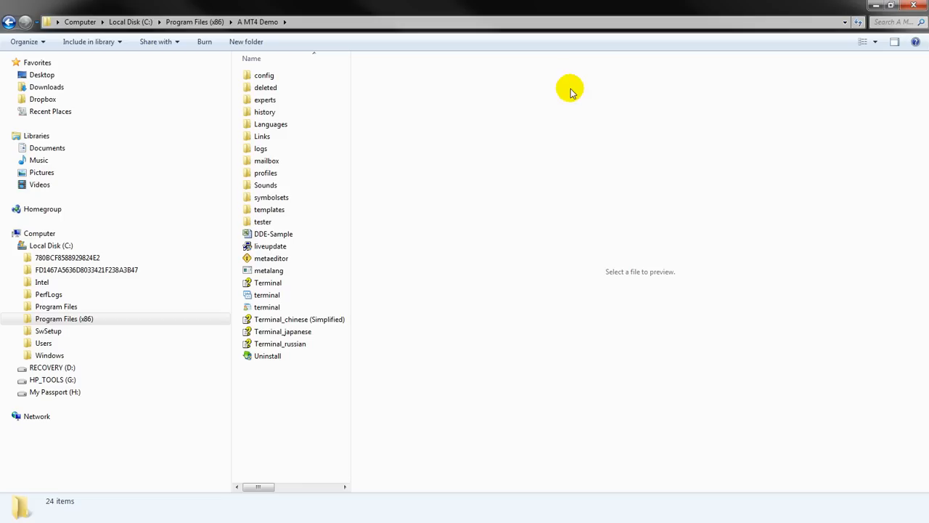
click(195, 22)
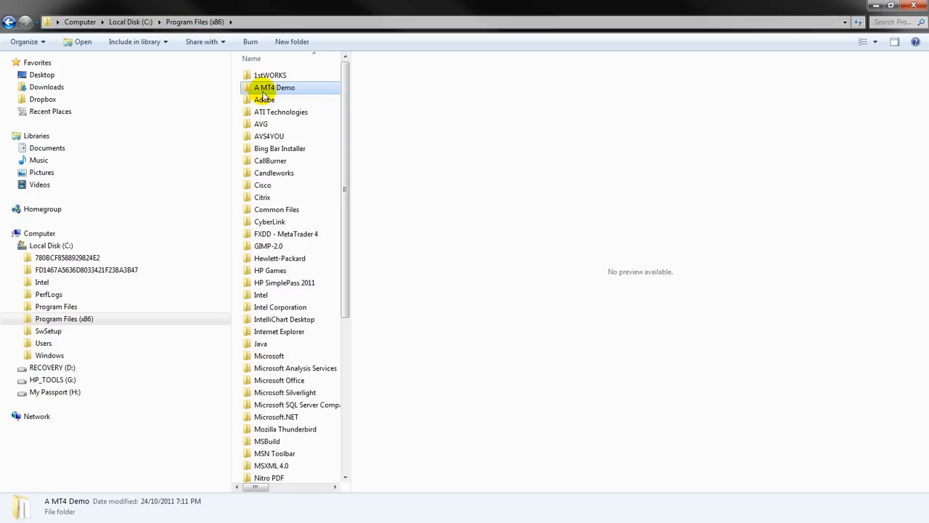
mouse_move(301, 87)
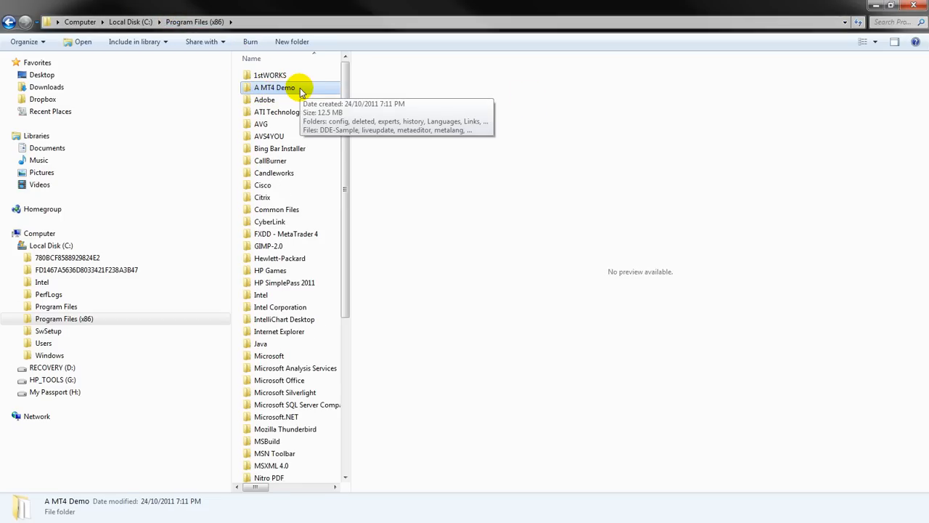
double_click(275, 87)
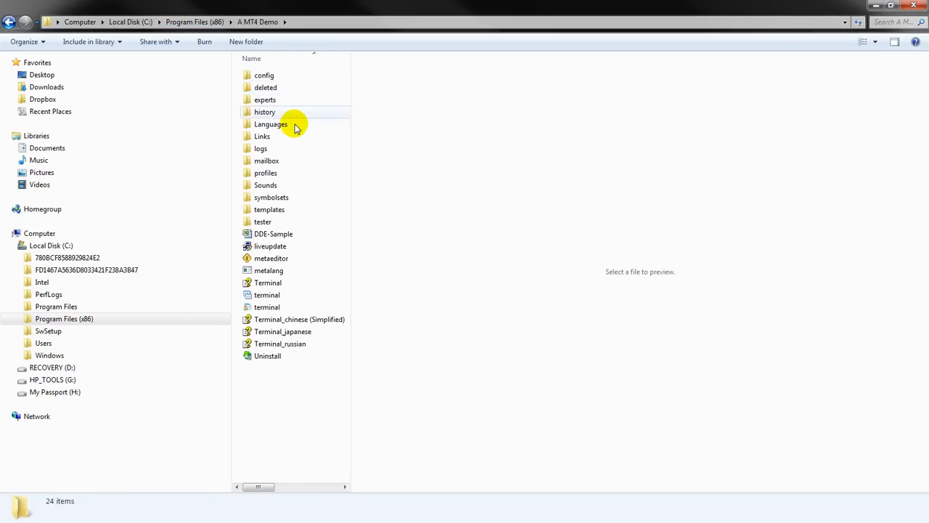
mouse_move(293, 209)
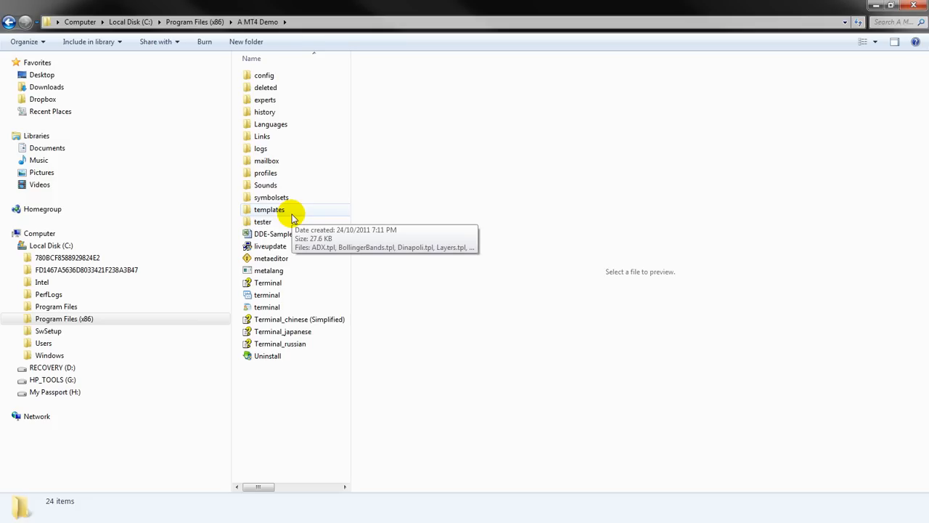
mouse_move(297, 79)
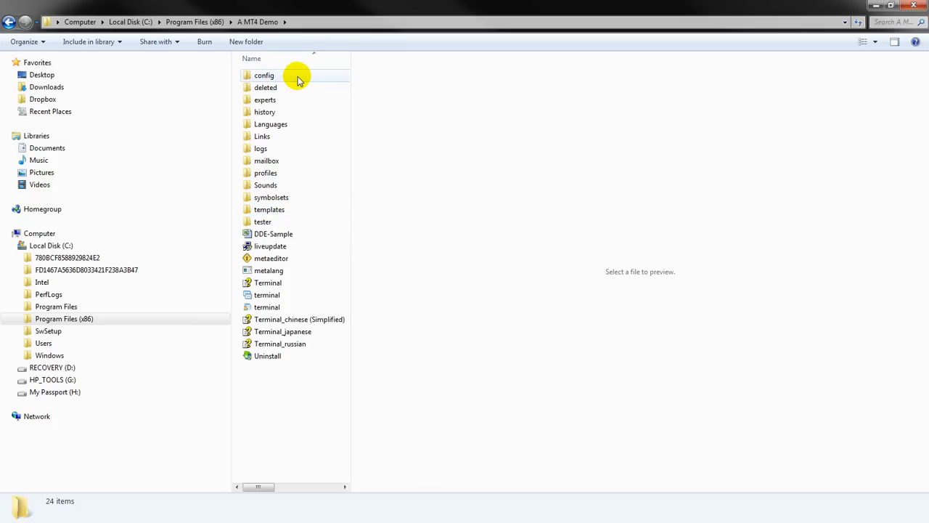
double_click(264, 75)
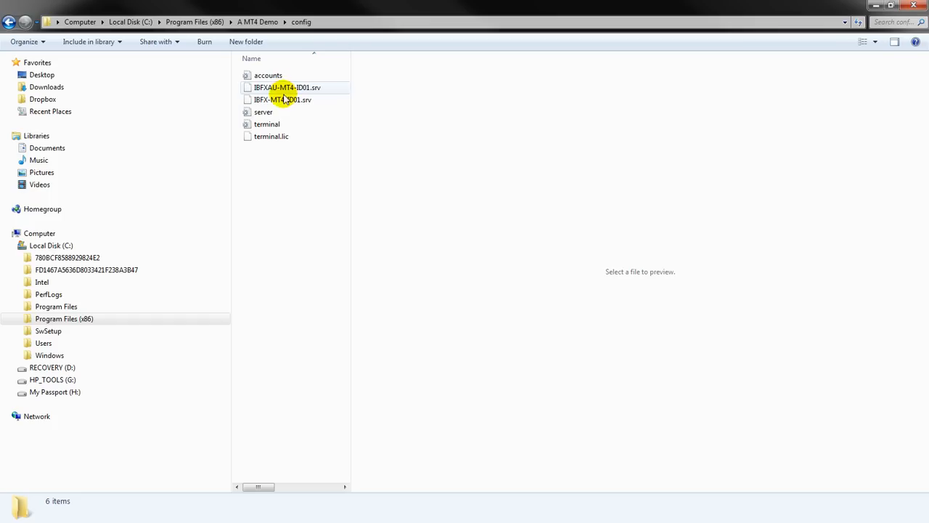
mouse_move(283, 99)
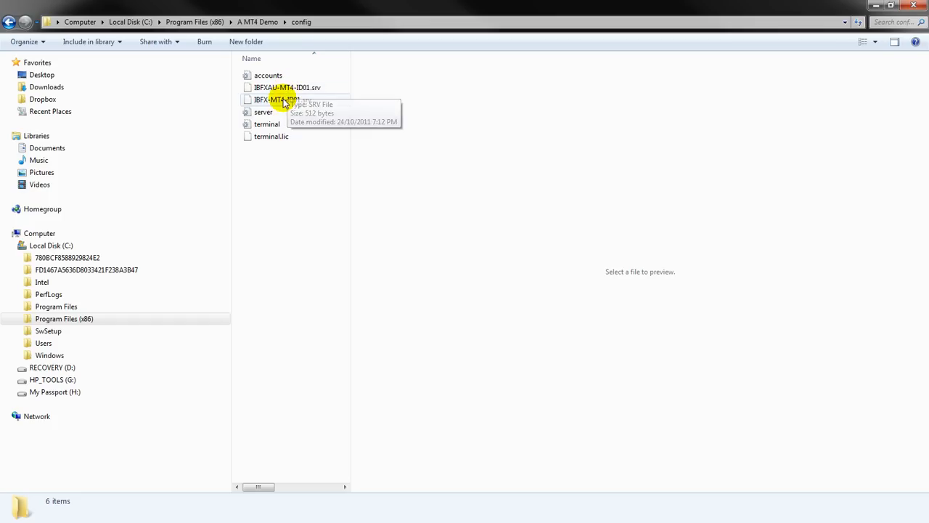
mouse_move(316, 104)
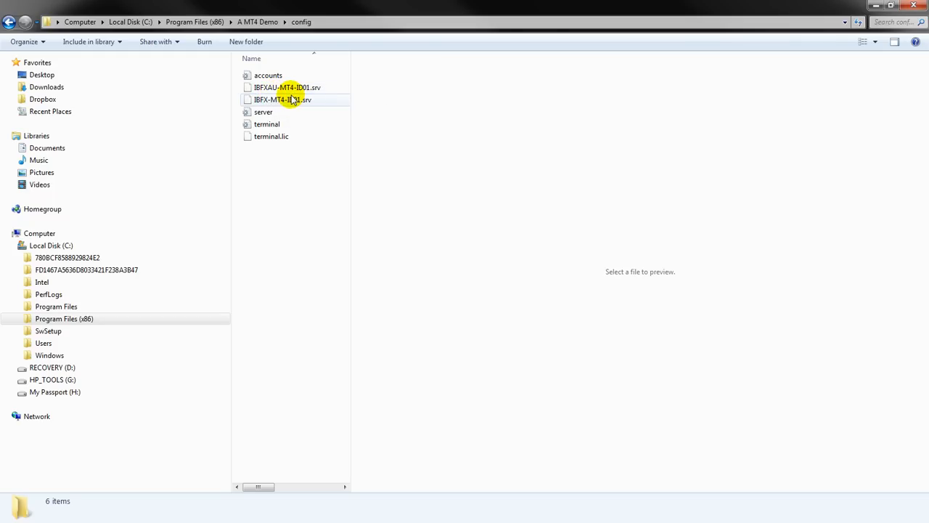
mouse_move(288, 98)
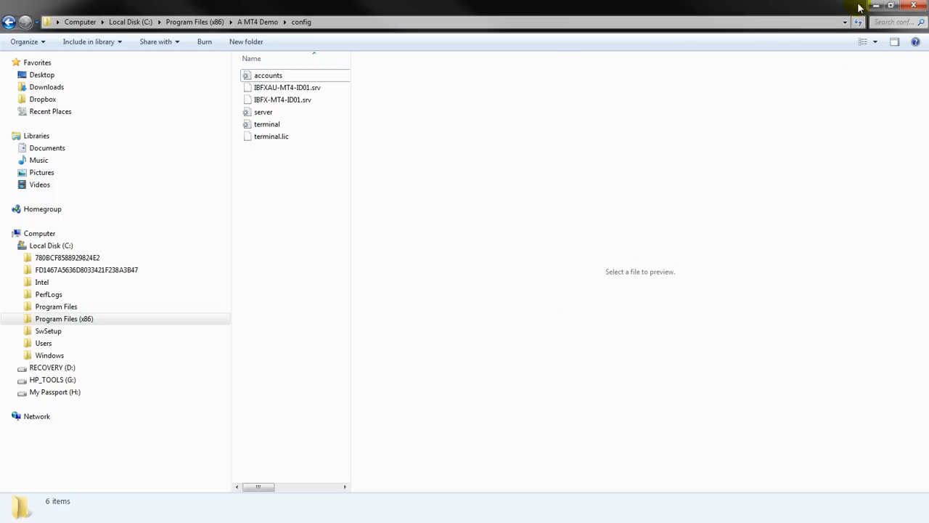
Close the installation folder and extract the zipped config archive from the desktop to Documents.
click(913, 6)
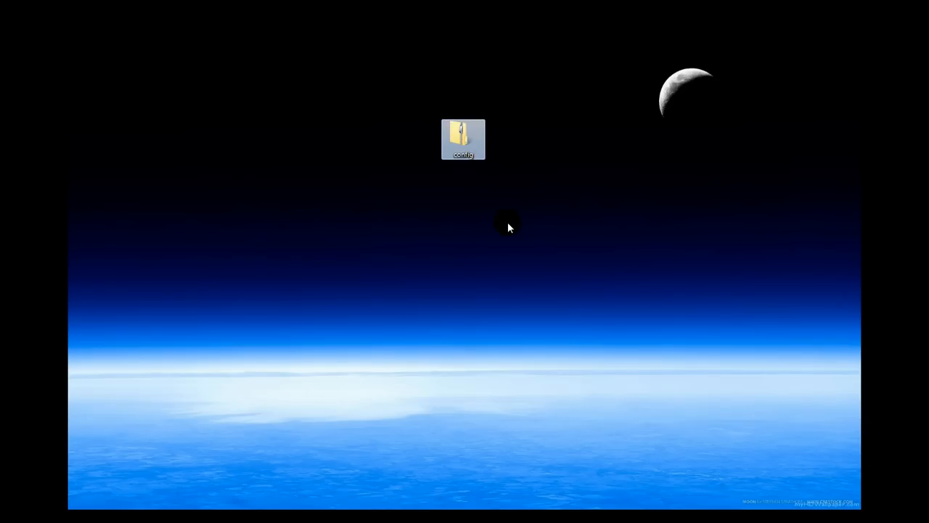
click(463, 138)
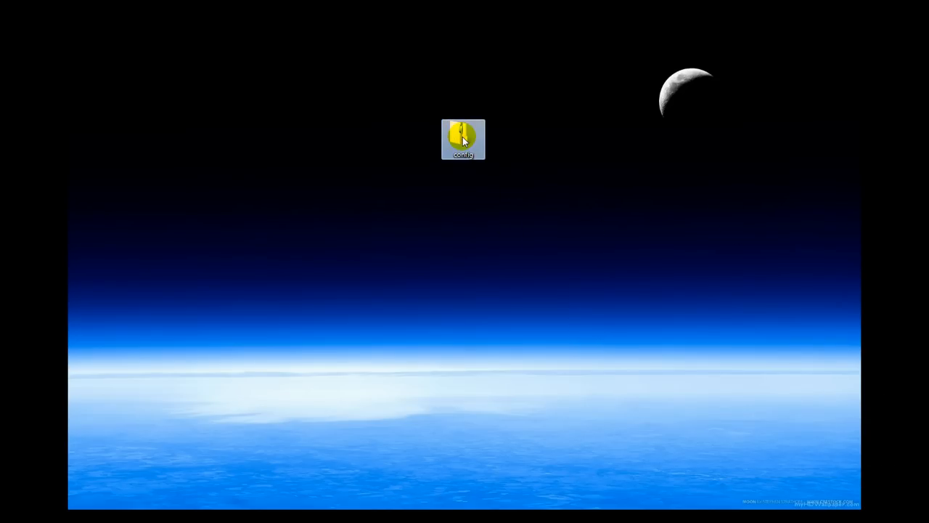
right_click(463, 139)
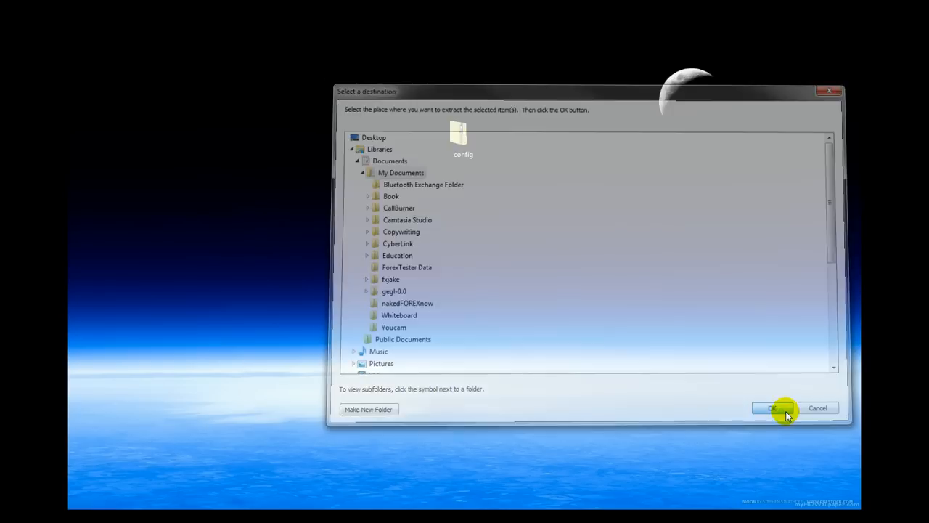
click(772, 408)
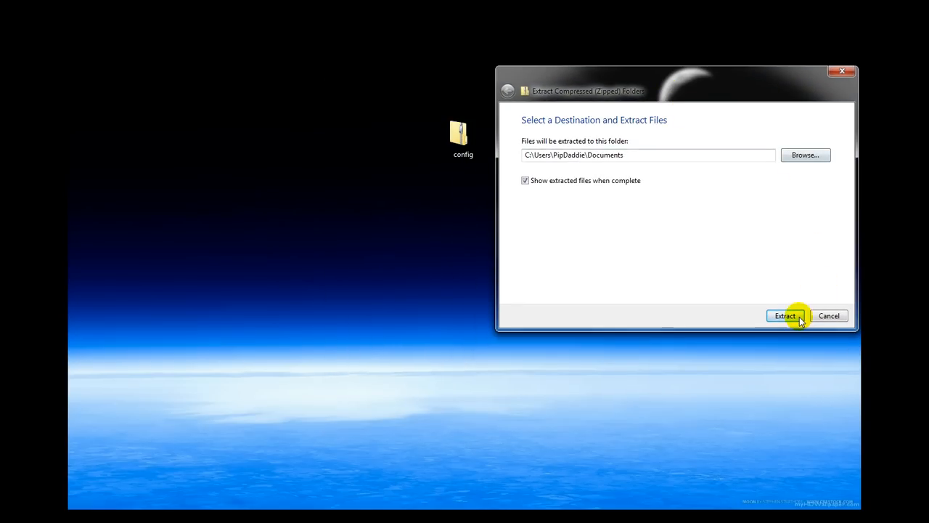
click(785, 315)
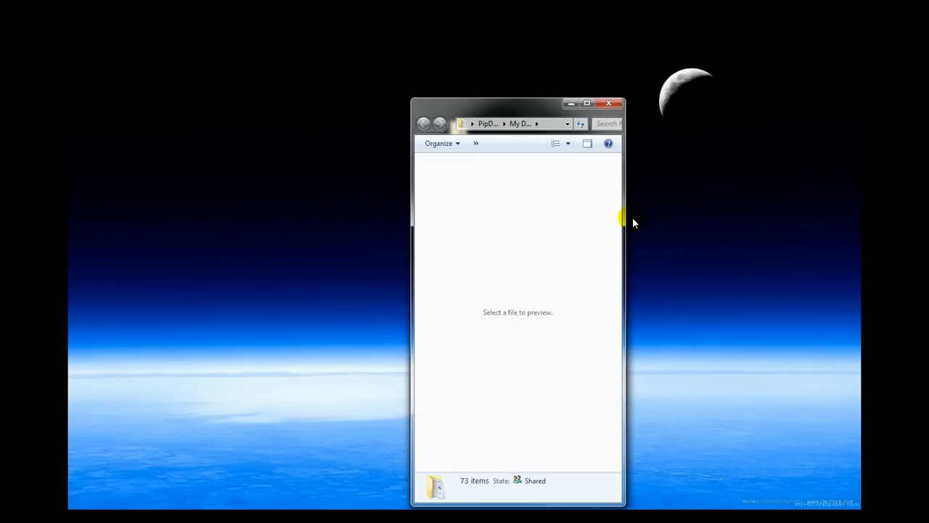
mouse_move(508, 122)
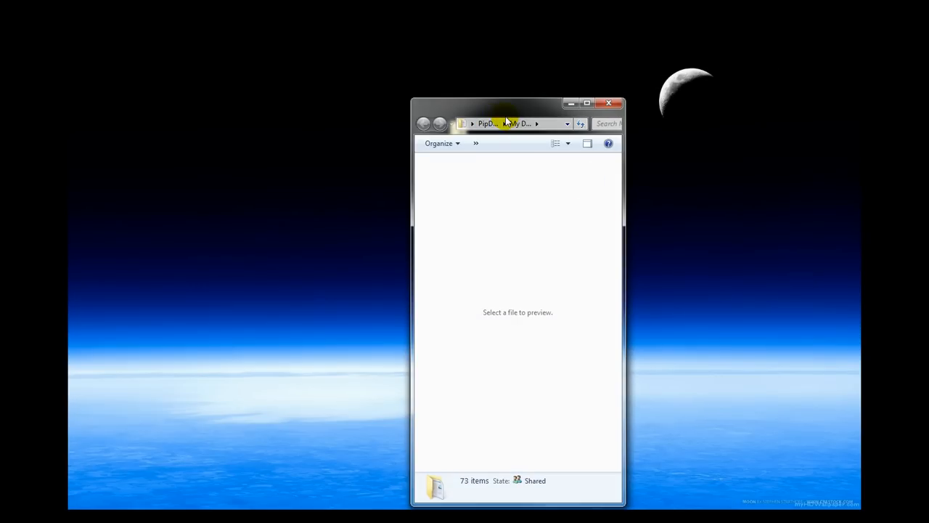
mouse_move(530, 116)
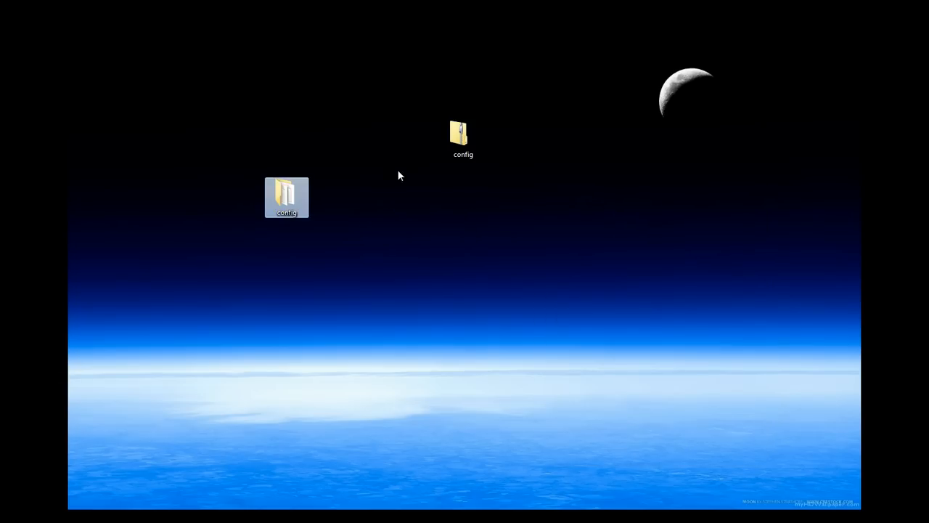
Show the extracted config folder's 183 .srv files in Details view with dates, types and sizes.
click(463, 138)
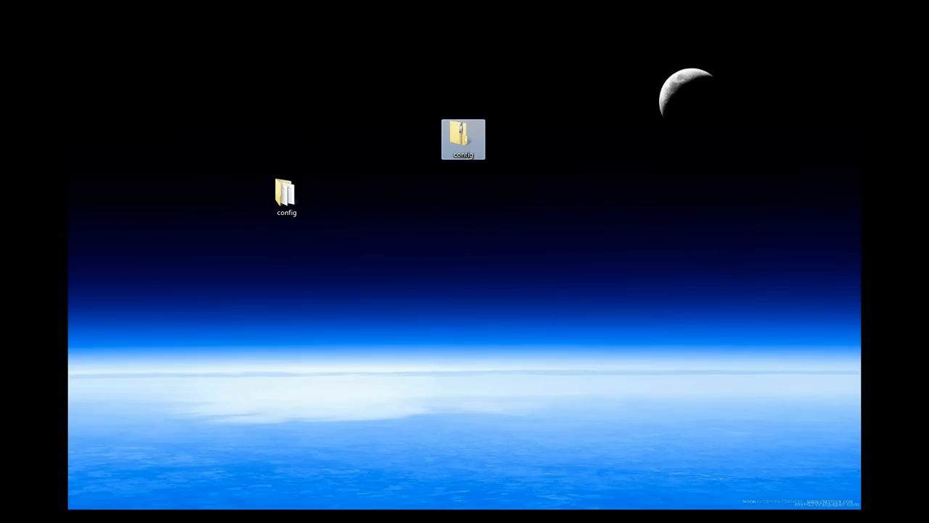
mouse_move(285, 194)
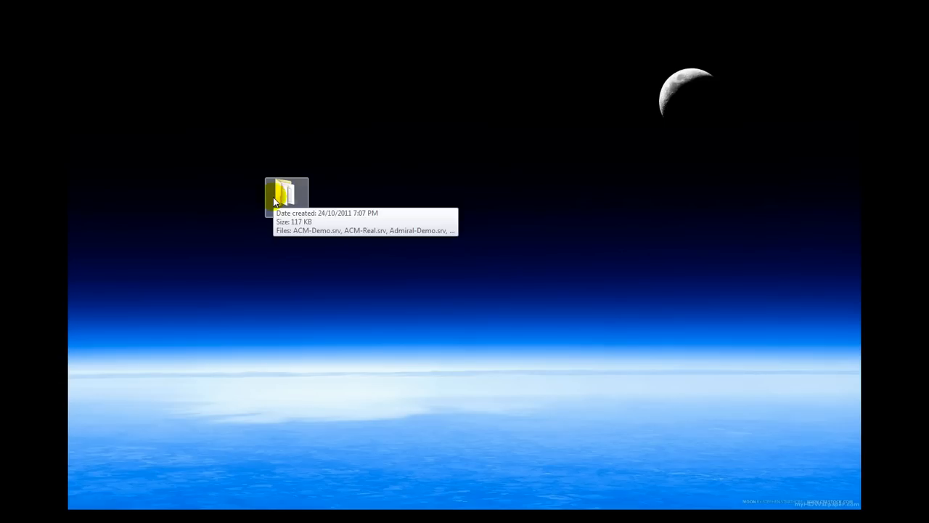
double_click(286, 194)
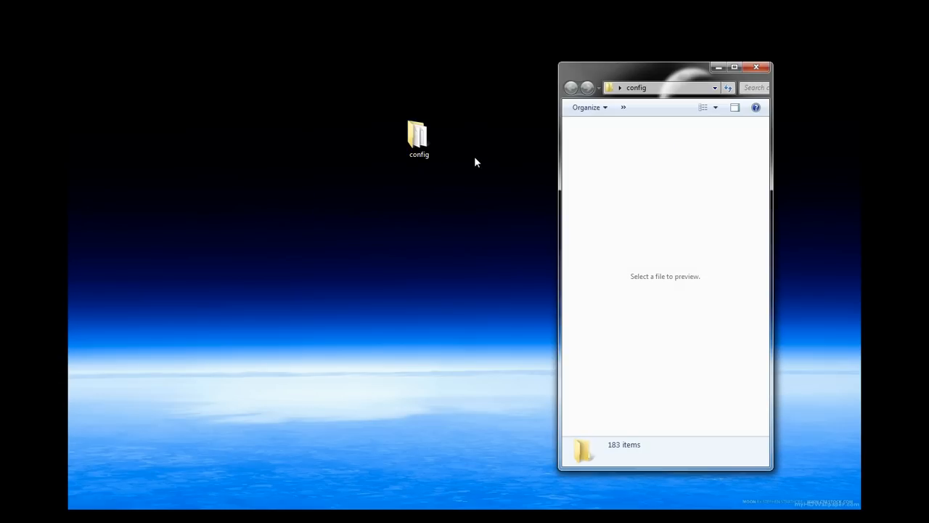
mouse_move(647, 27)
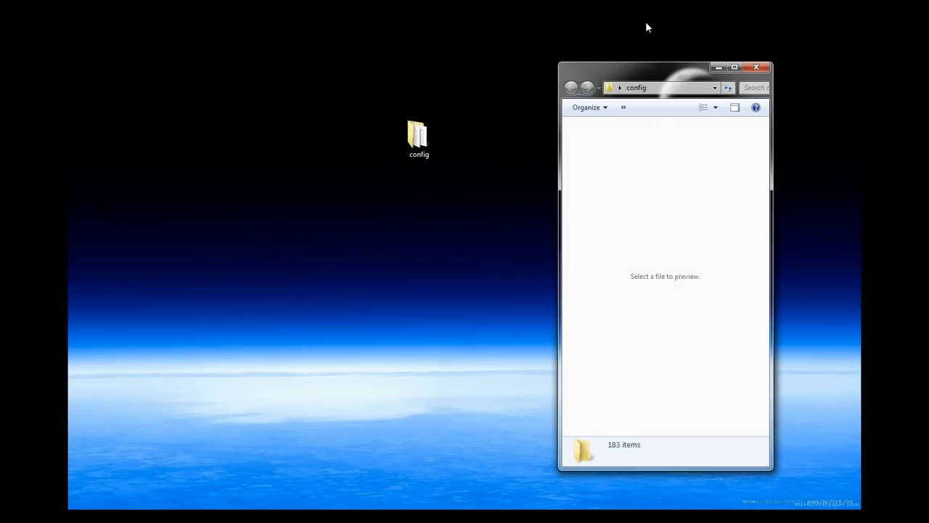
click(735, 67)
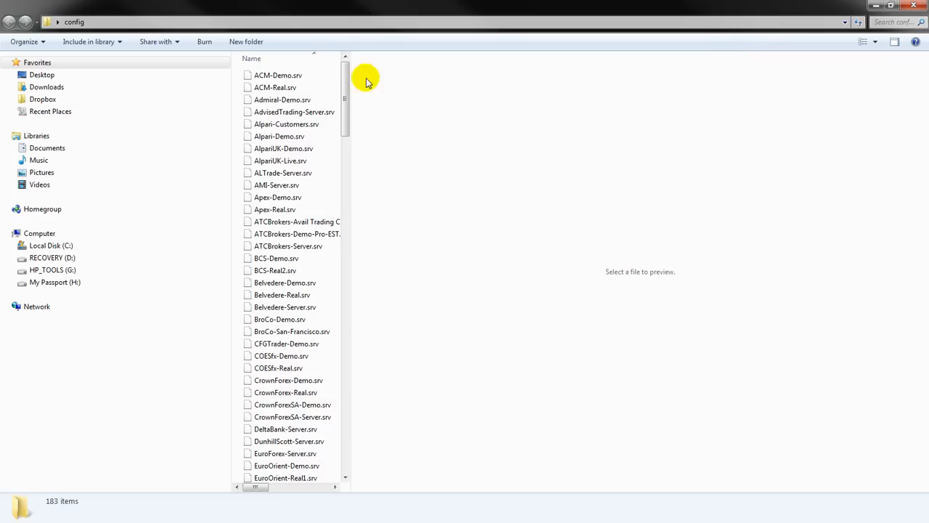
mouse_move(352, 95)
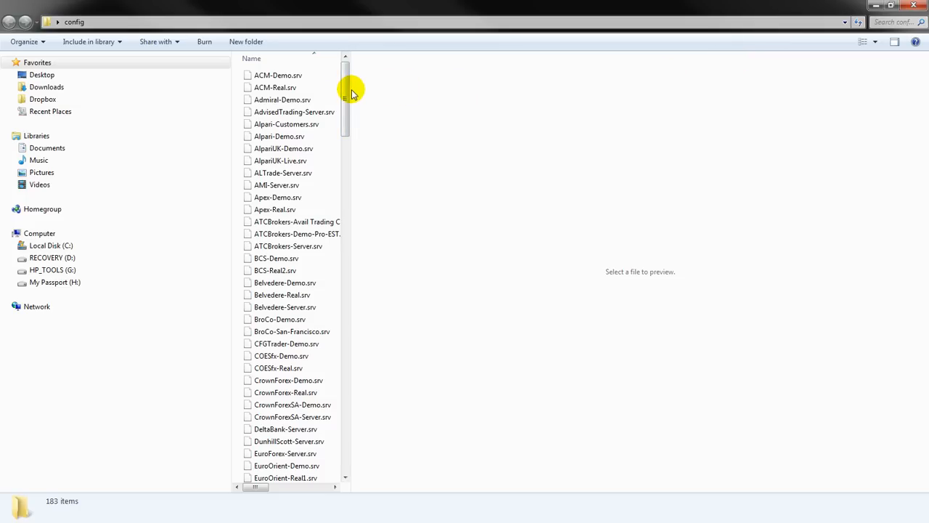
click(862, 40)
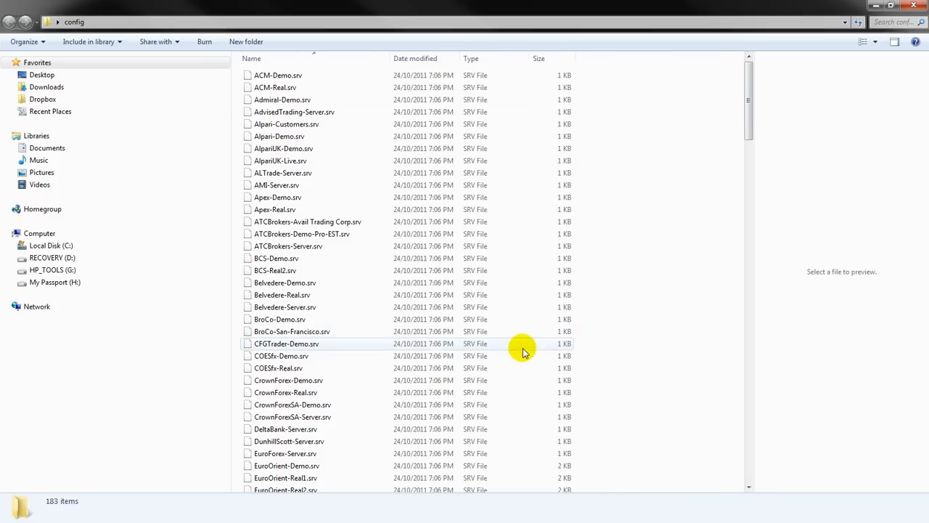
mouse_move(298, 75)
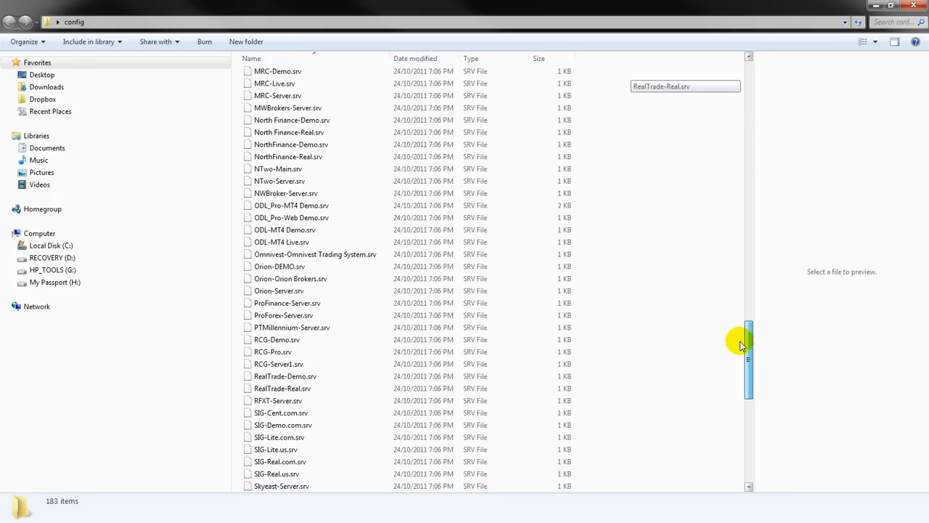
scroll(down, 3)
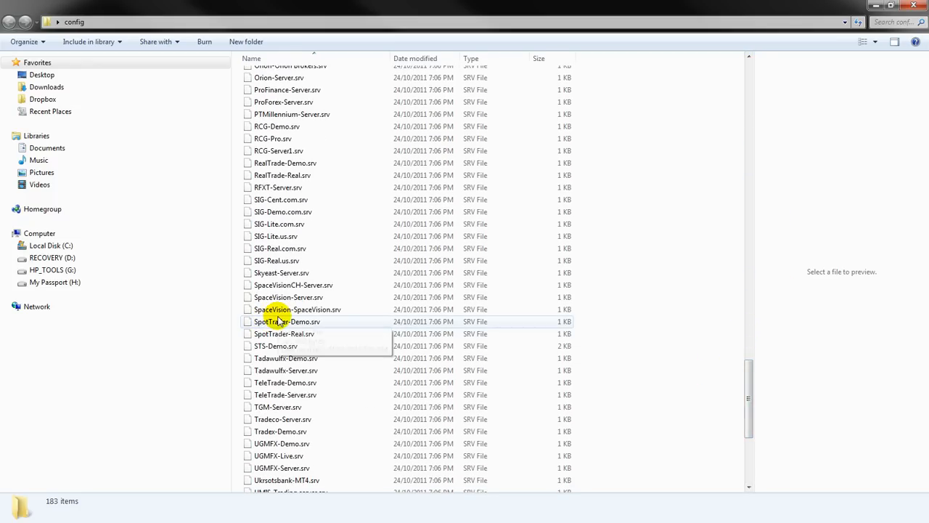
mouse_move(337, 331)
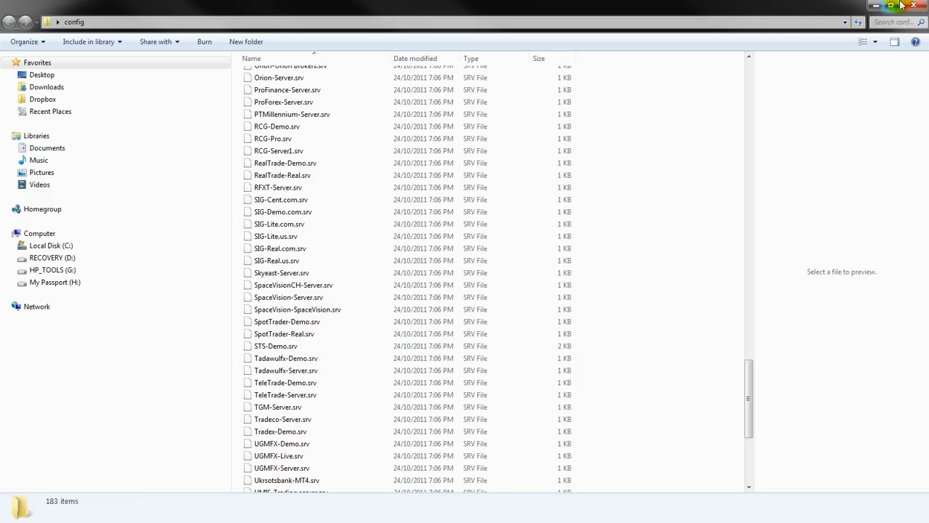
mouse_move(837, 83)
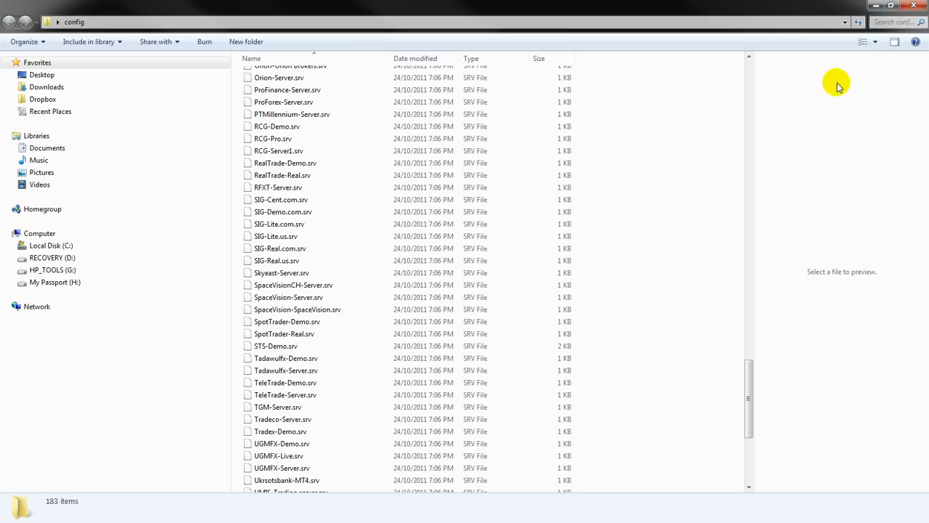
scroll(up, 3)
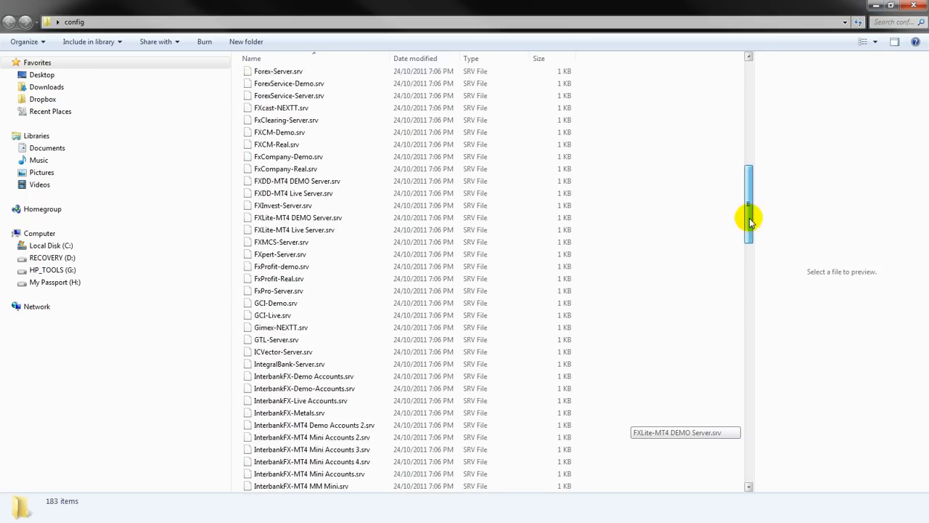
Select all 183 server files starting from ACM-Demo.srv and shrink the window over the desktop.
click(279, 76)
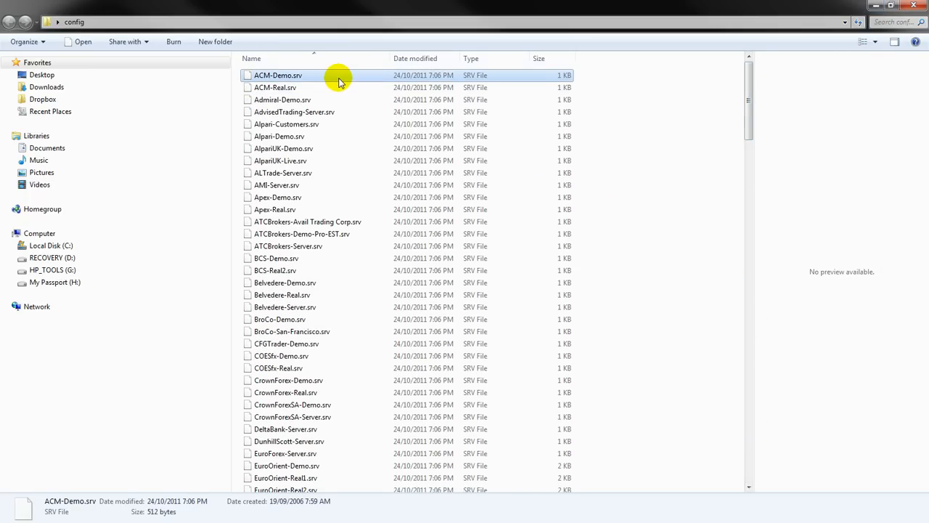
mouse_move(337, 99)
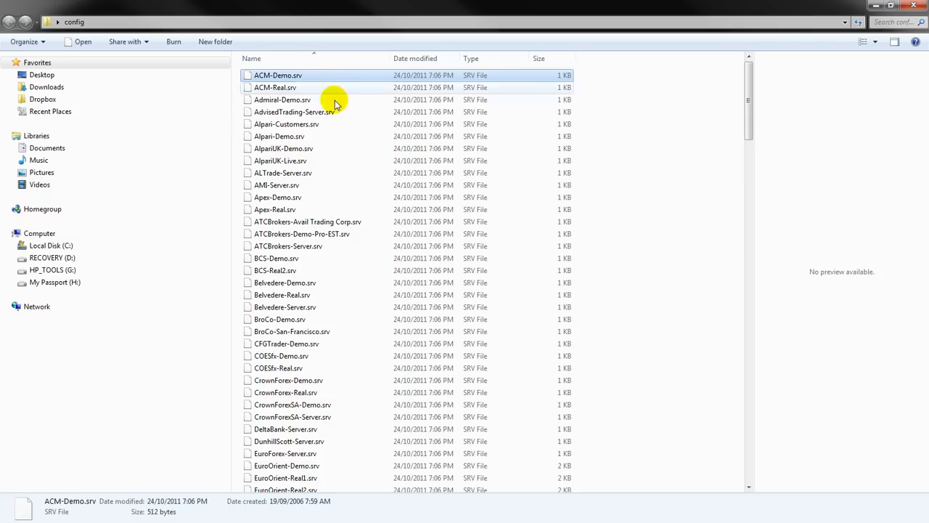
click(286, 123)
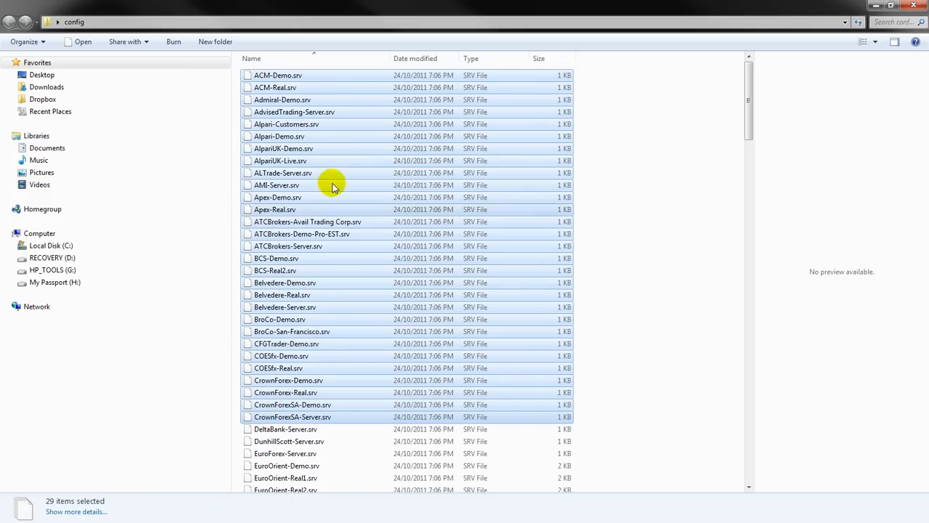
click(278, 75)
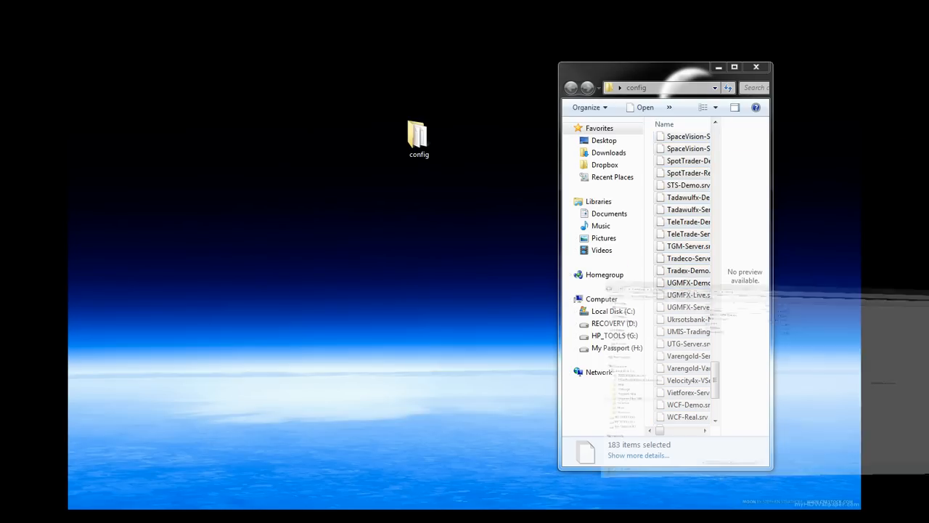
Drag the 183 selected .srv files into A MT4 Demo\config and grant administrator permission.
click(734, 67)
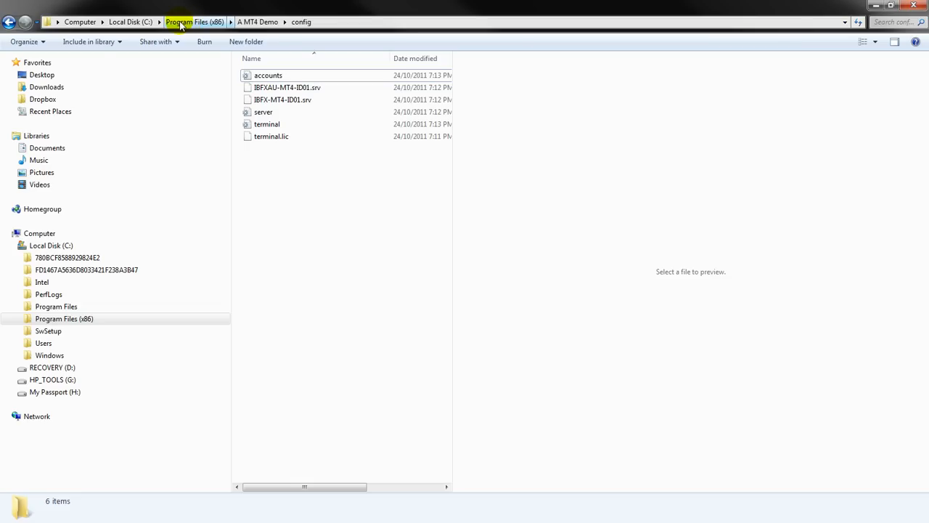
mouse_move(258, 22)
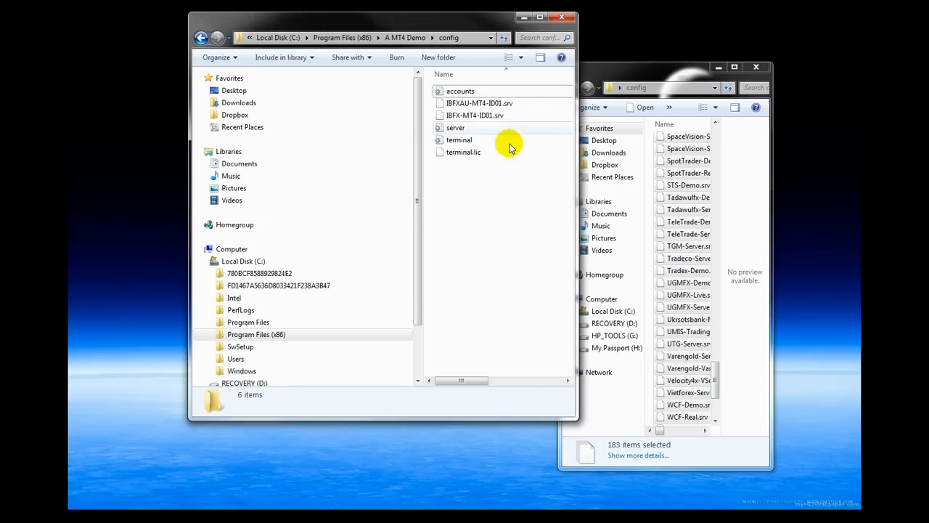
drag(511, 143, 546, 165)
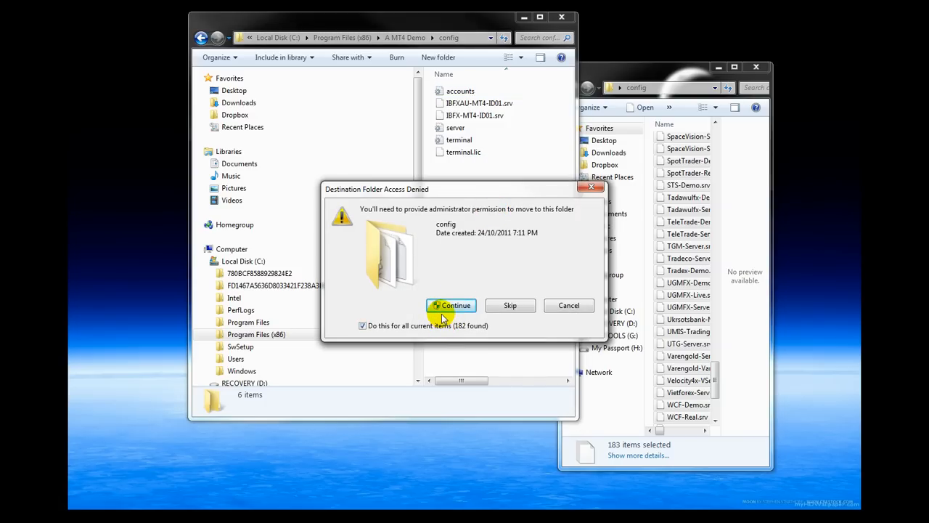
mouse_move(399, 323)
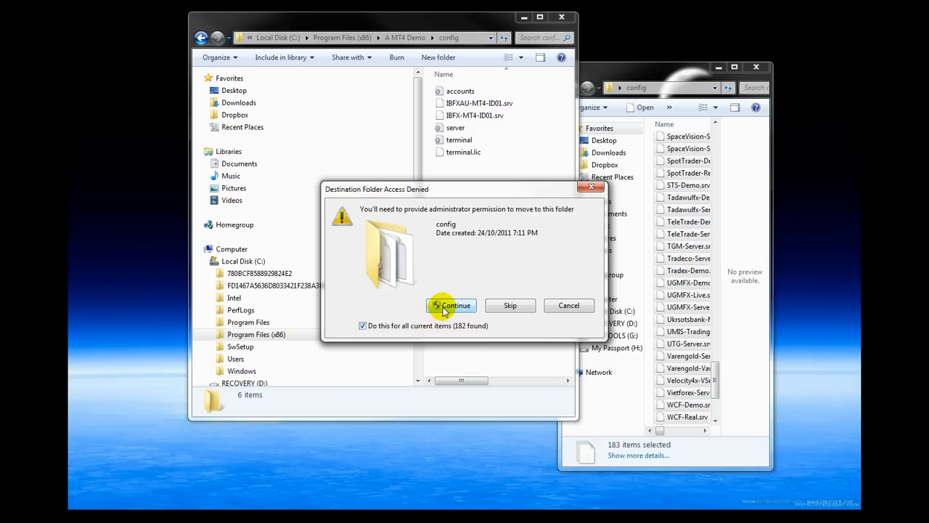
click(450, 305)
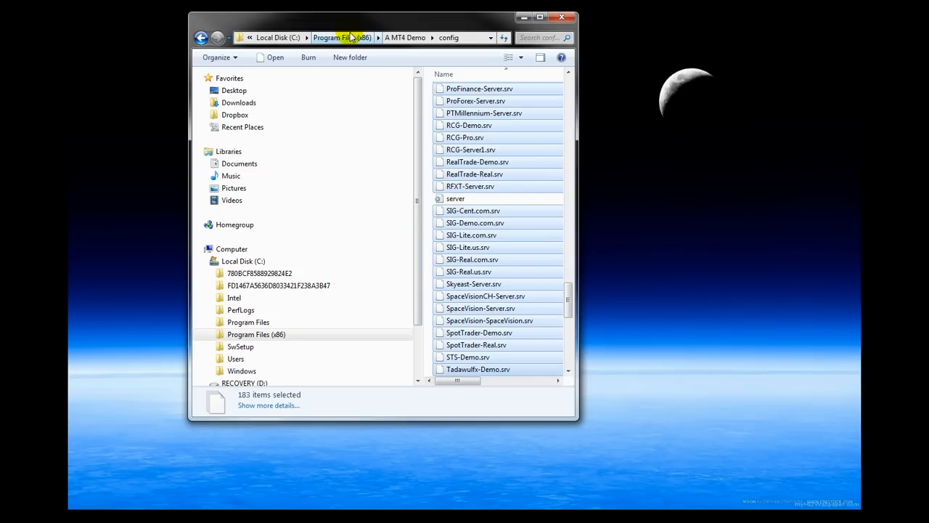
Return to the A MT4 Demo folder and select the terminal application.
click(403, 37)
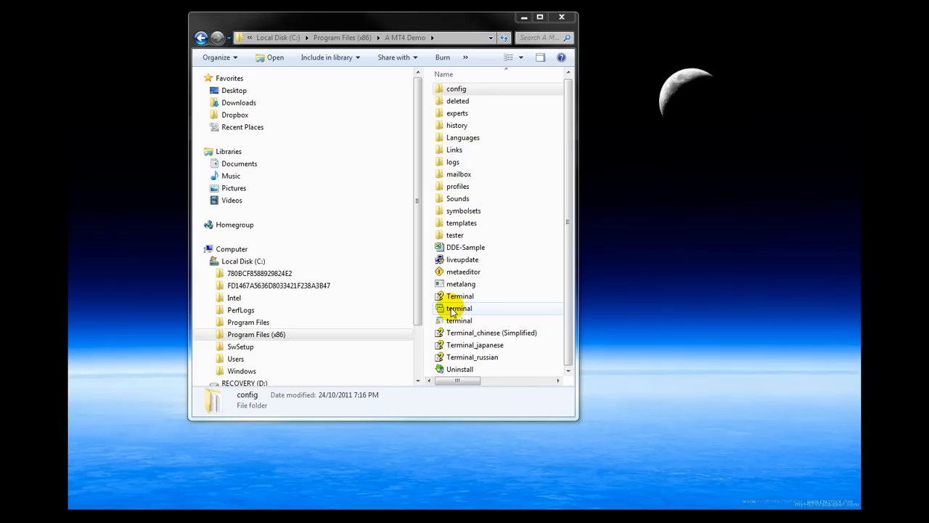
click(458, 308)
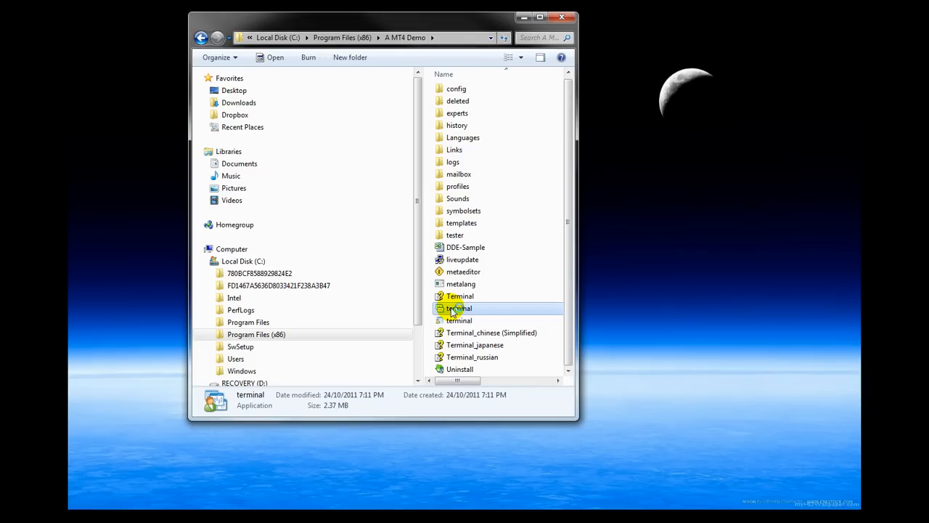
Launch terminal.exe and view the Journal's login and startup messages.
double_click(459, 308)
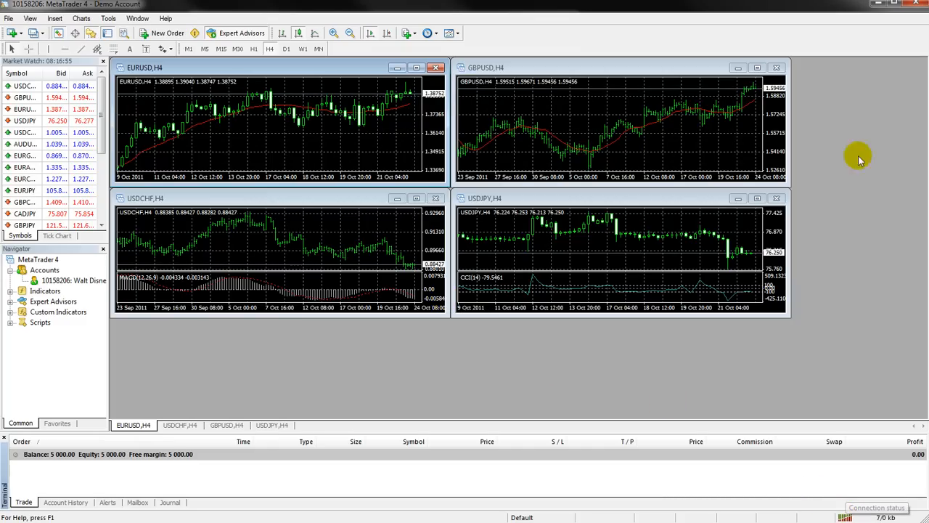
click(169, 503)
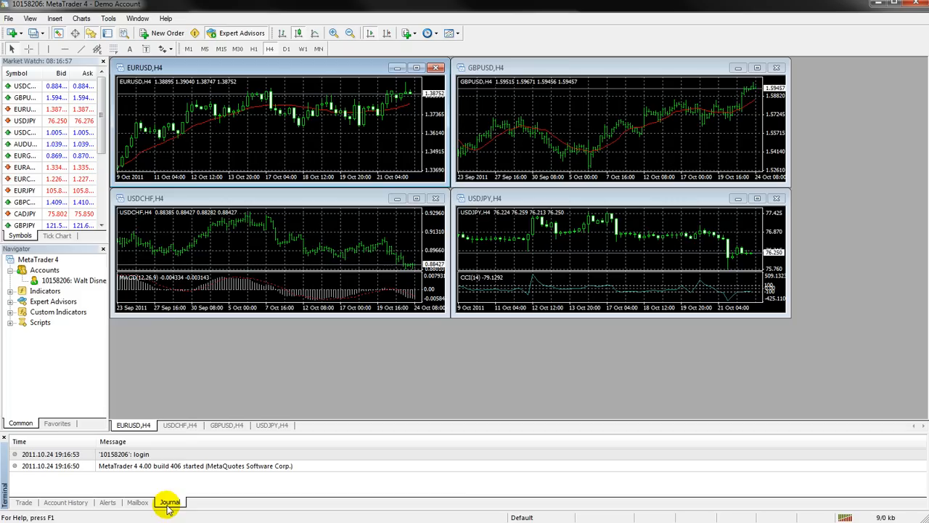
mouse_move(96, 502)
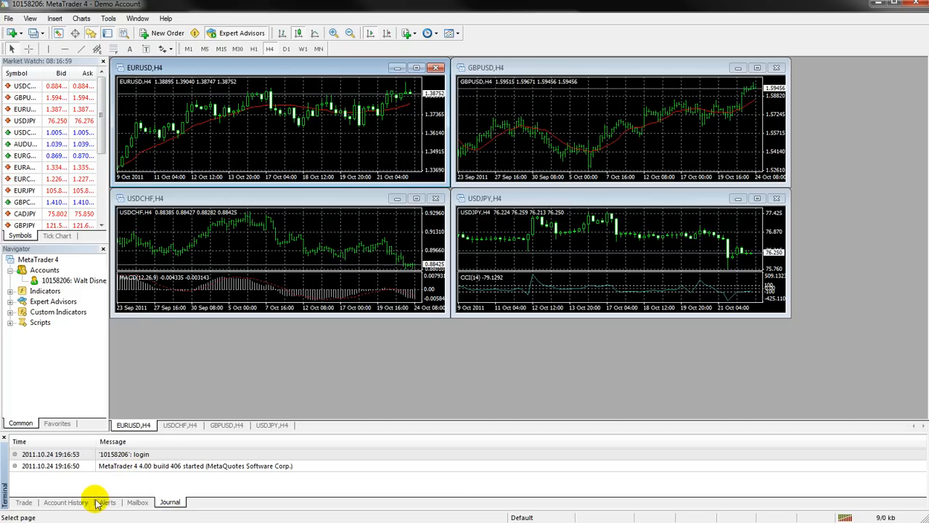
Show the Account History with its 5000.00 deposit and bring up the File menu.
click(65, 502)
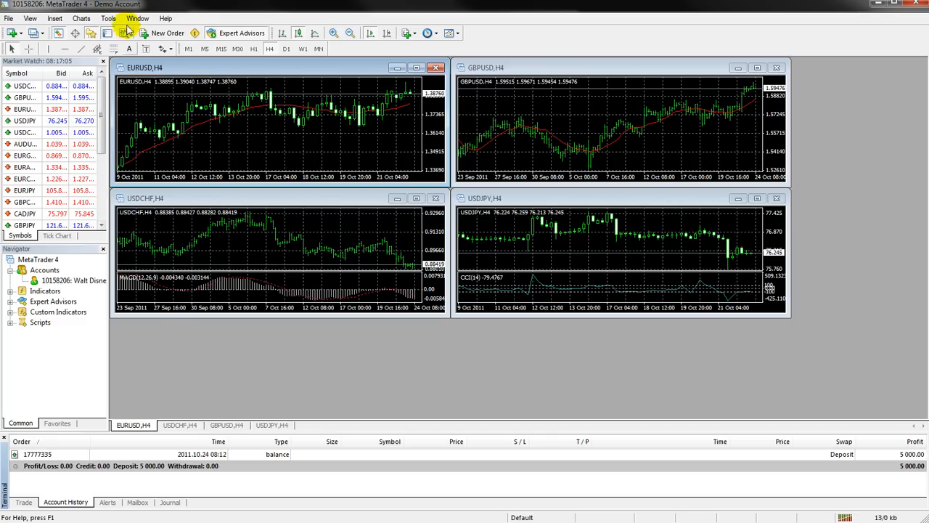
mouse_move(9, 17)
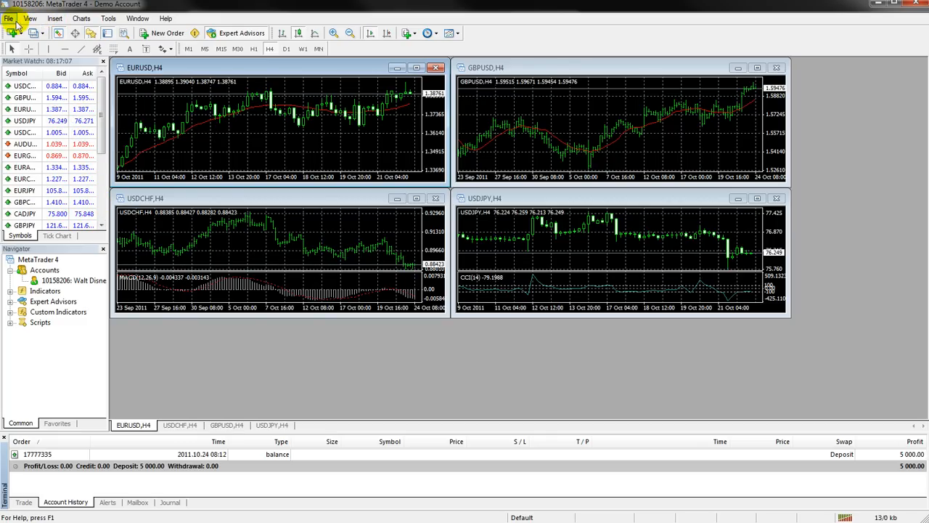
click(9, 18)
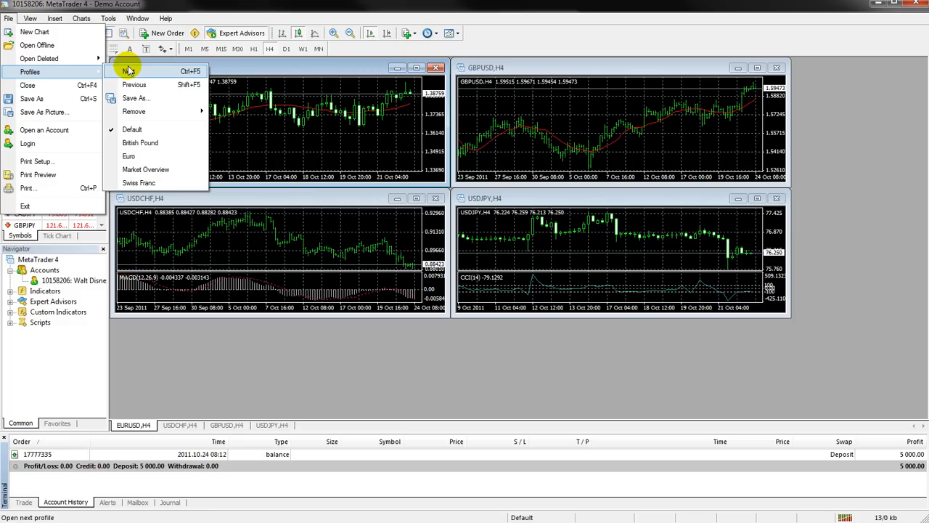
mouse_move(44, 130)
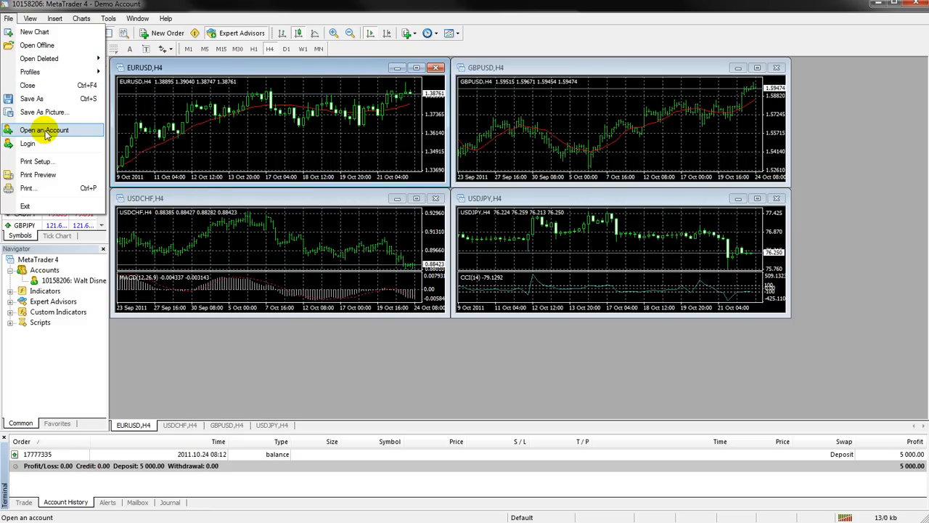
Begin Open an Account with newsletters accepted and proceed to the Trading Servers page.
click(44, 131)
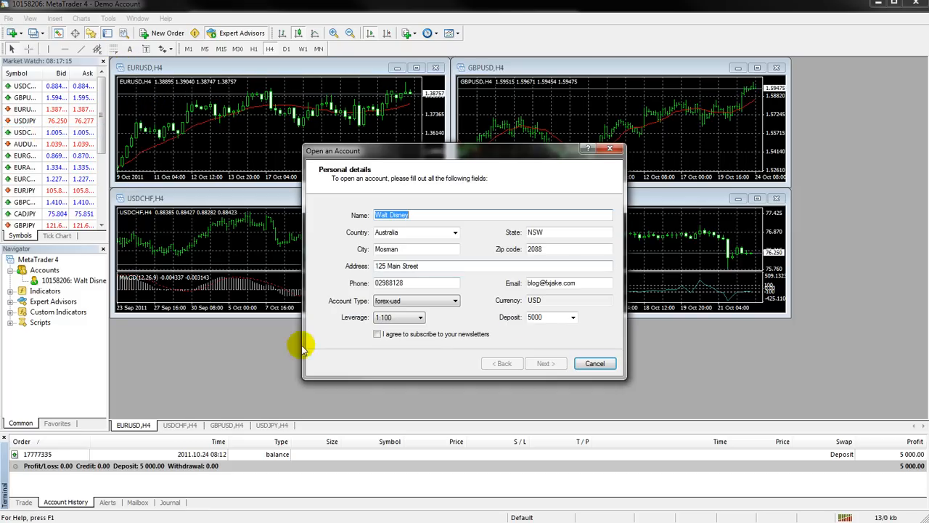
click(377, 334)
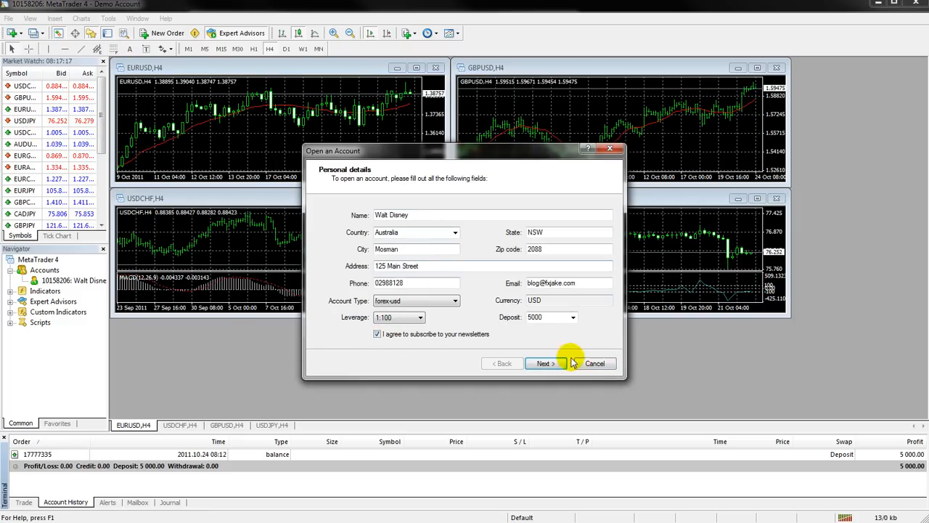
click(546, 363)
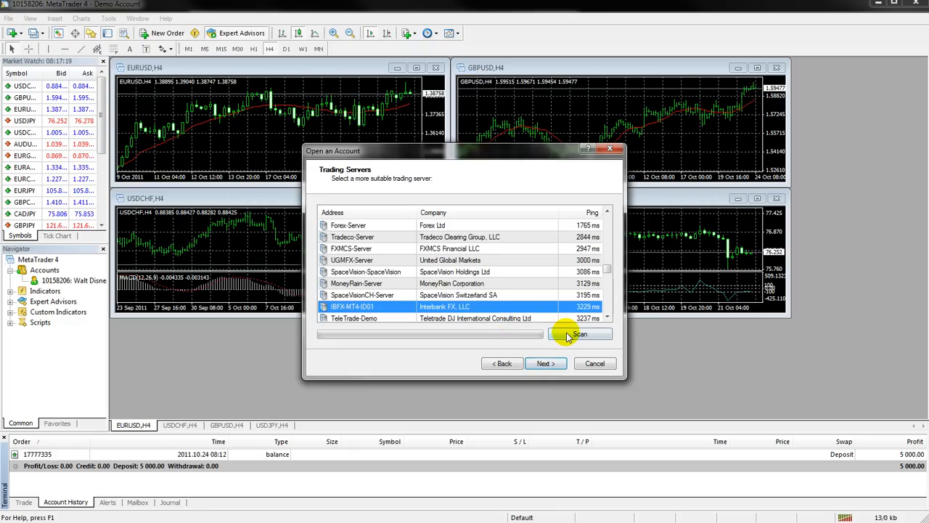
mouse_move(598, 299)
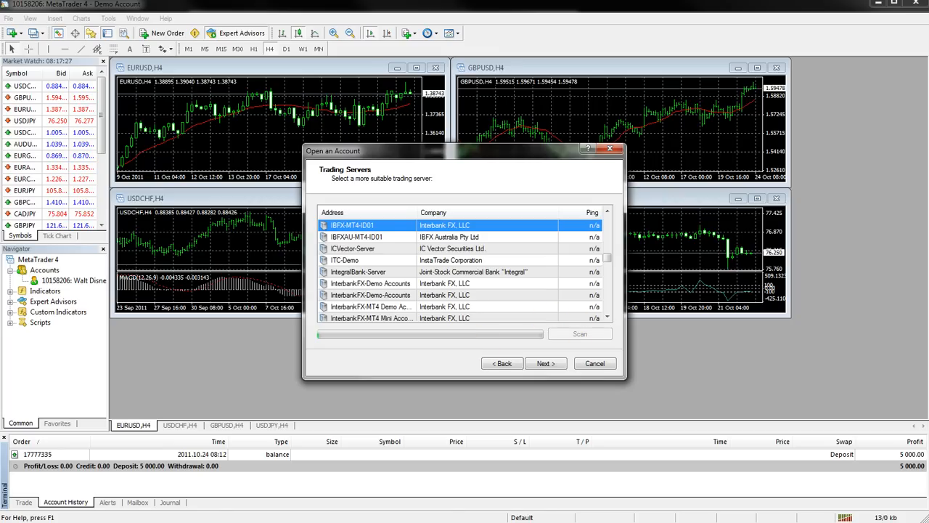
Scan the trading servers and browse the list to pick Alpari-Demo.
click(581, 333)
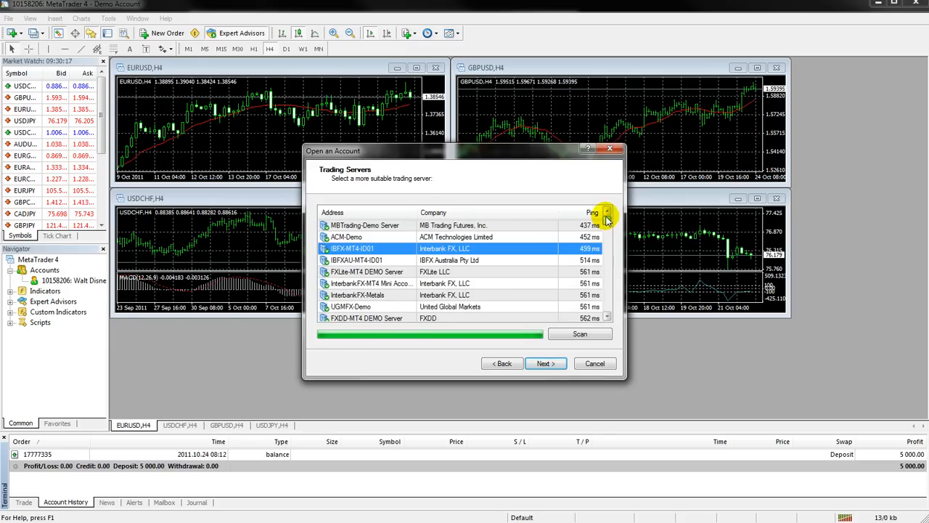
mouse_move(511, 225)
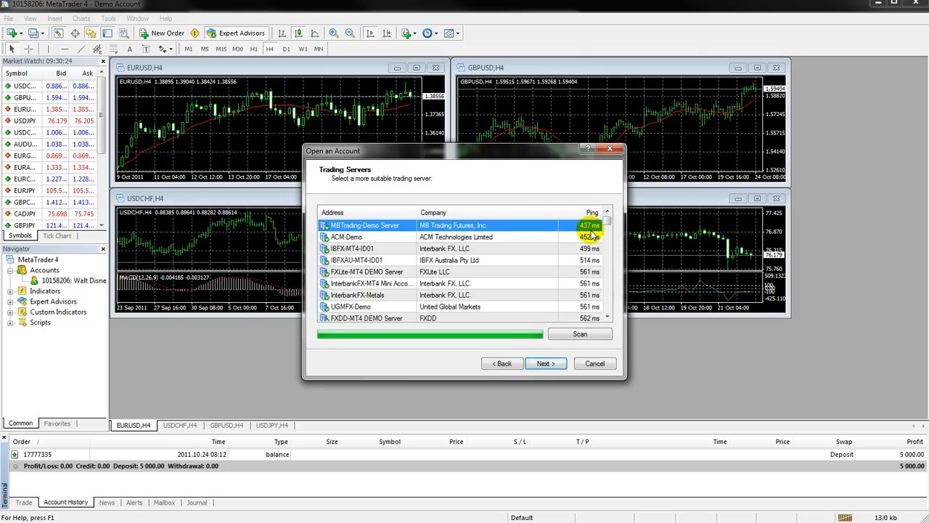
mouse_move(554, 263)
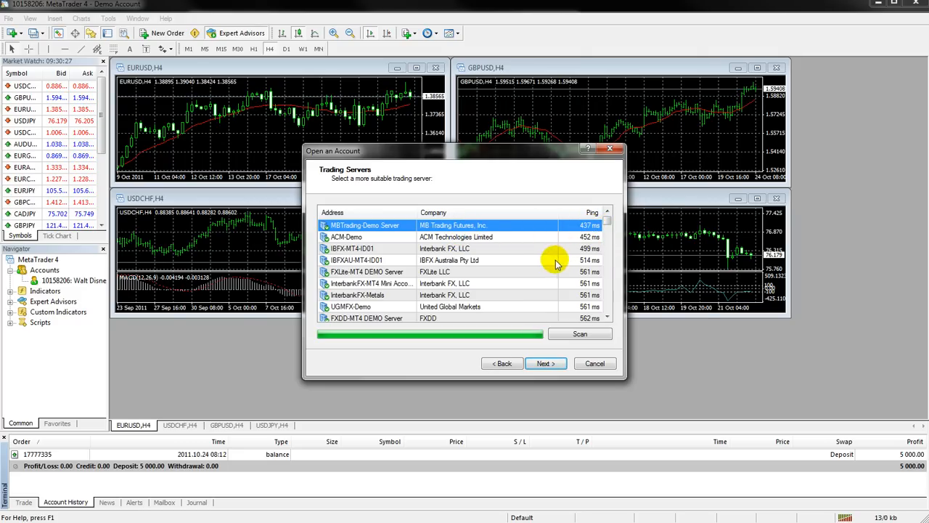
mouse_move(528, 231)
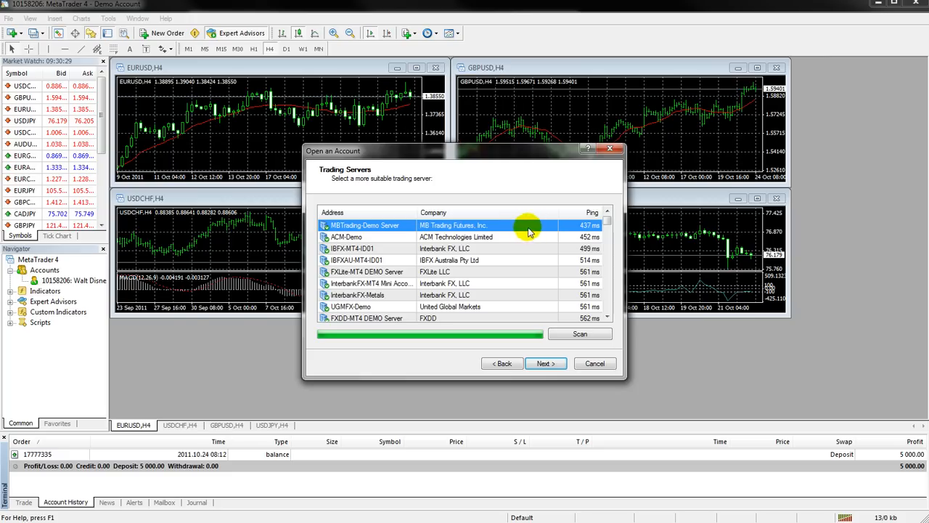
mouse_move(360, 231)
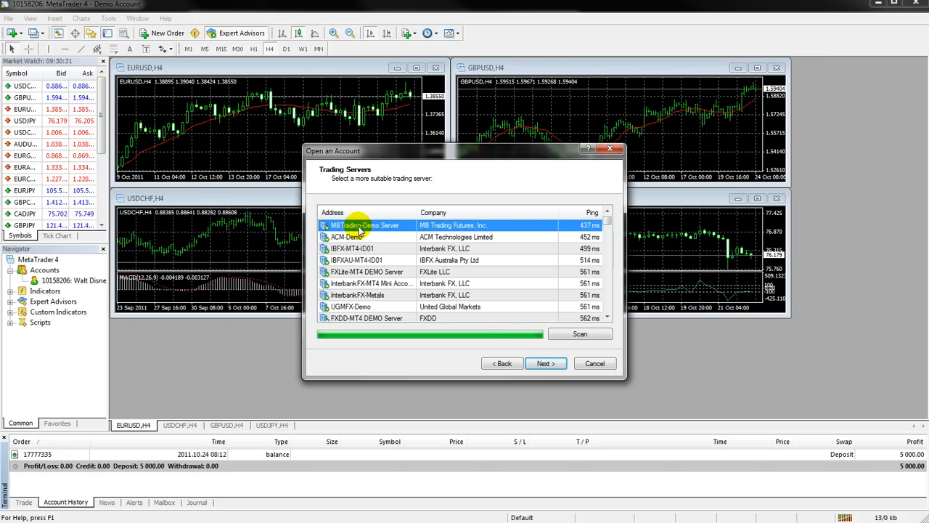
click(371, 248)
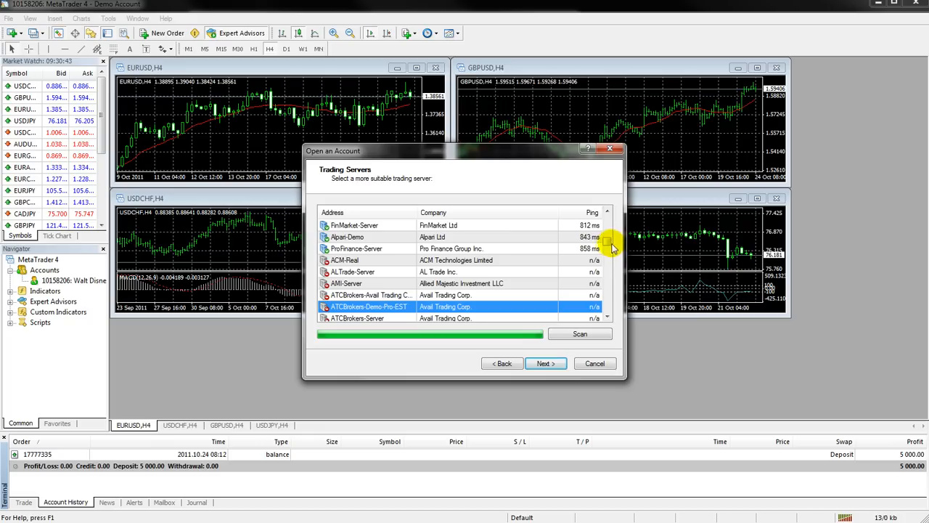
scroll(down, 3)
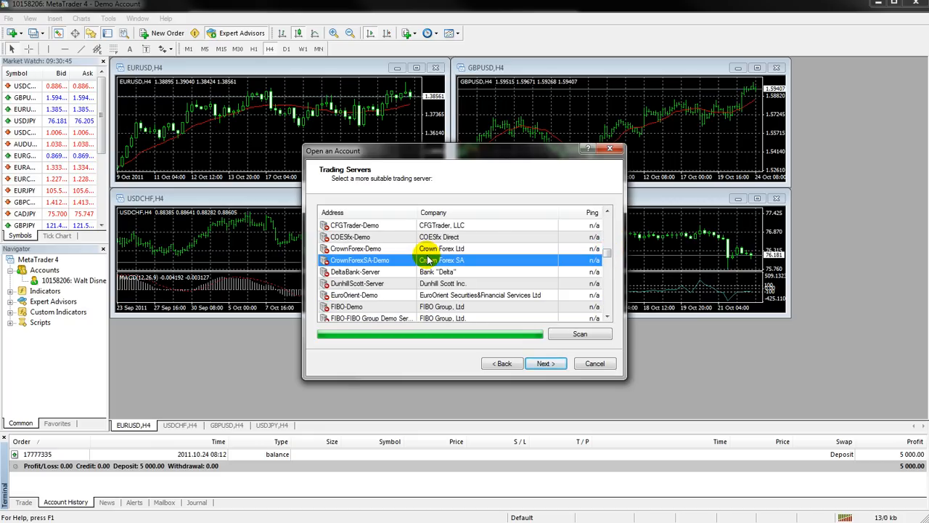
mouse_move(398, 276)
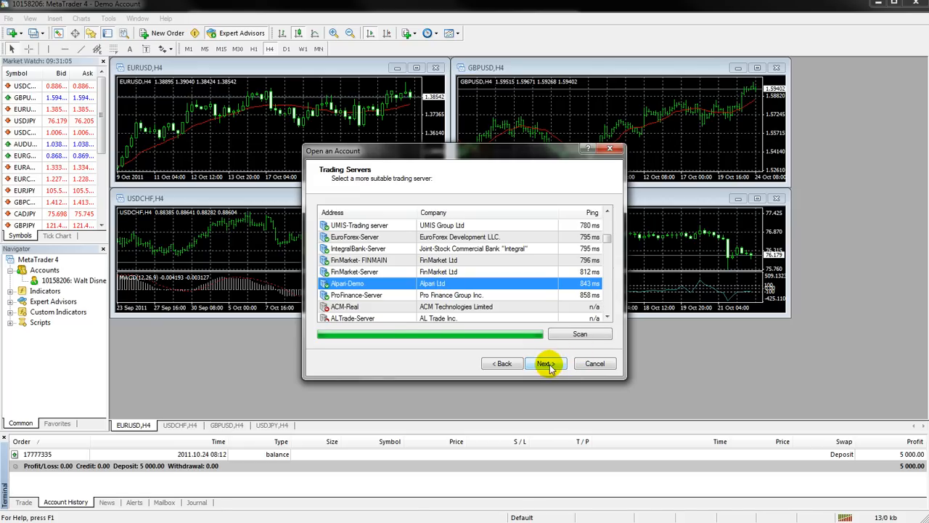
Finish registering the Alpari-Demo account, log in, and hide the bottom Terminal panel.
click(546, 363)
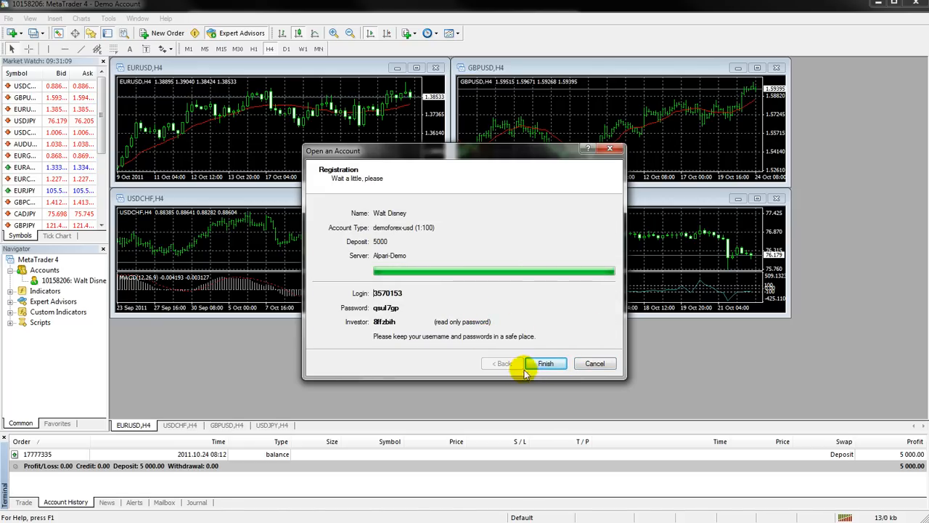
click(546, 363)
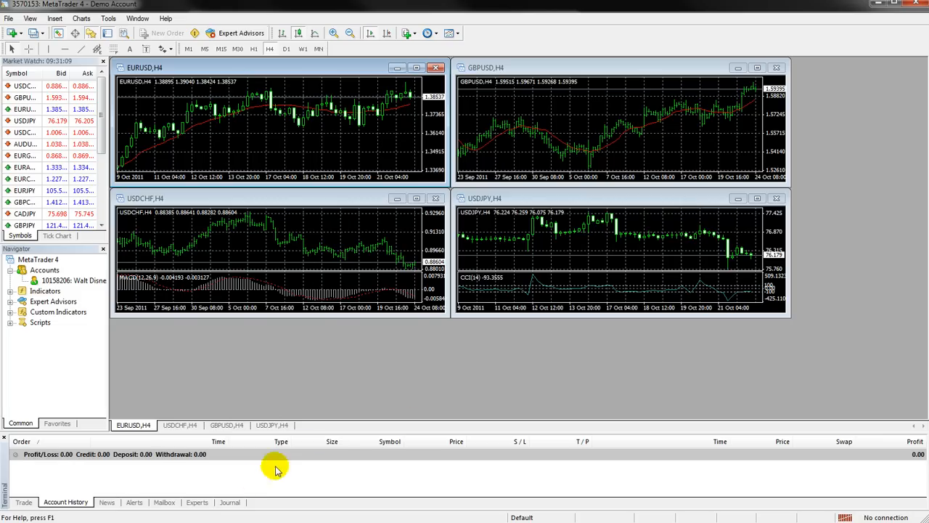
click(229, 502)
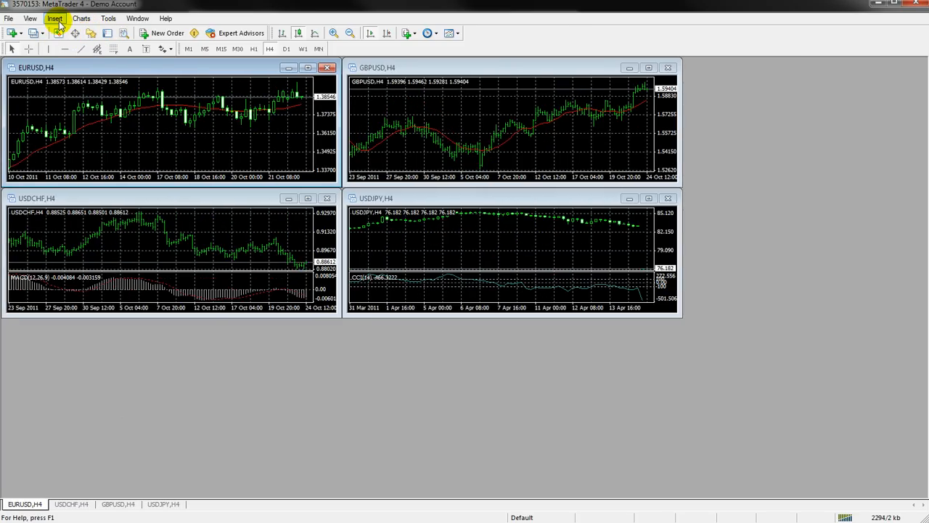
Create an NZDJPY chart from Fx Majors, set it to D1, and restore it among the other charts.
click(8, 17)
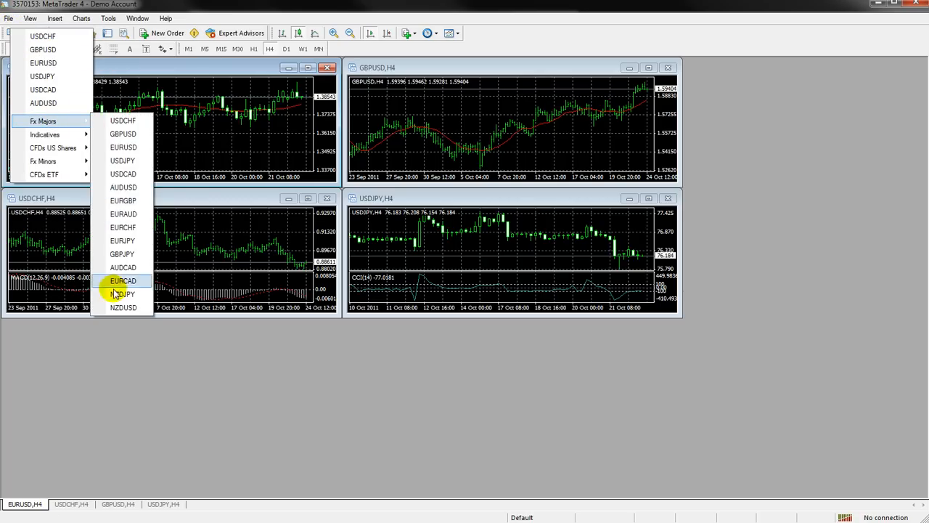
click(122, 293)
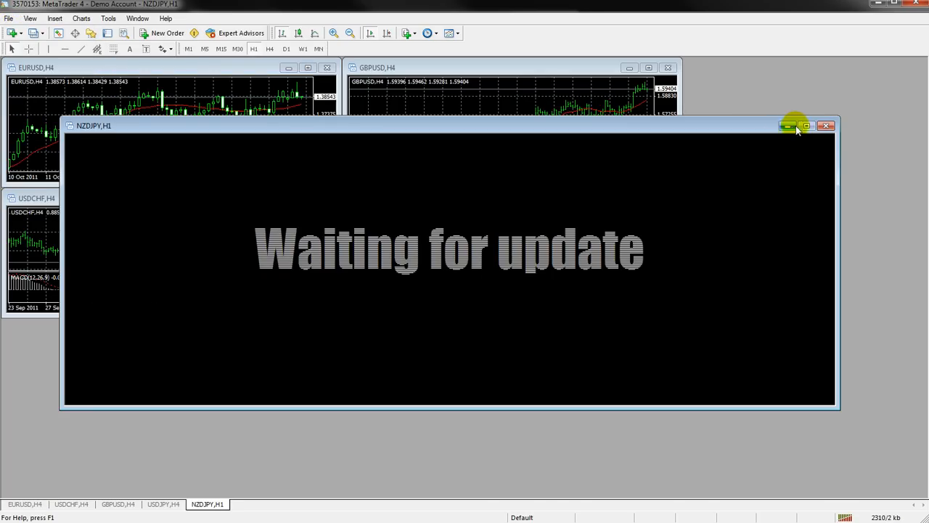
click(806, 125)
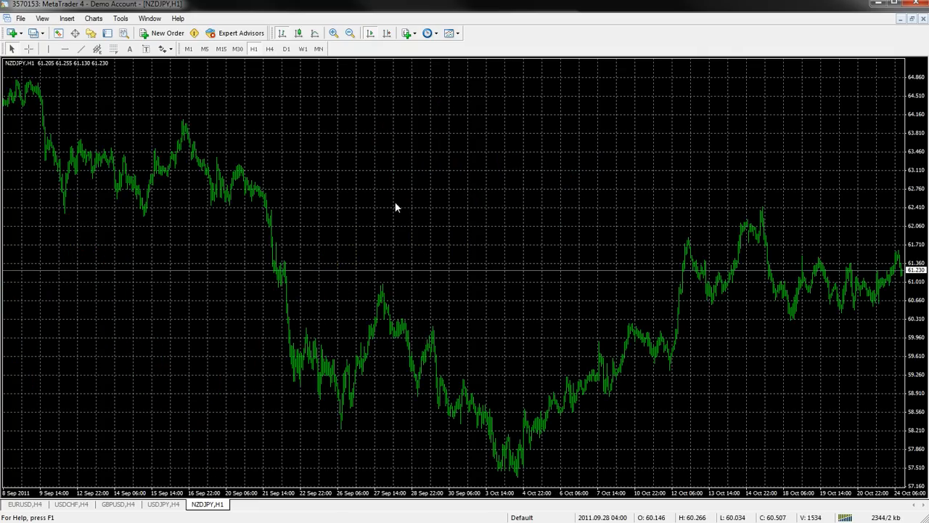
click(317, 50)
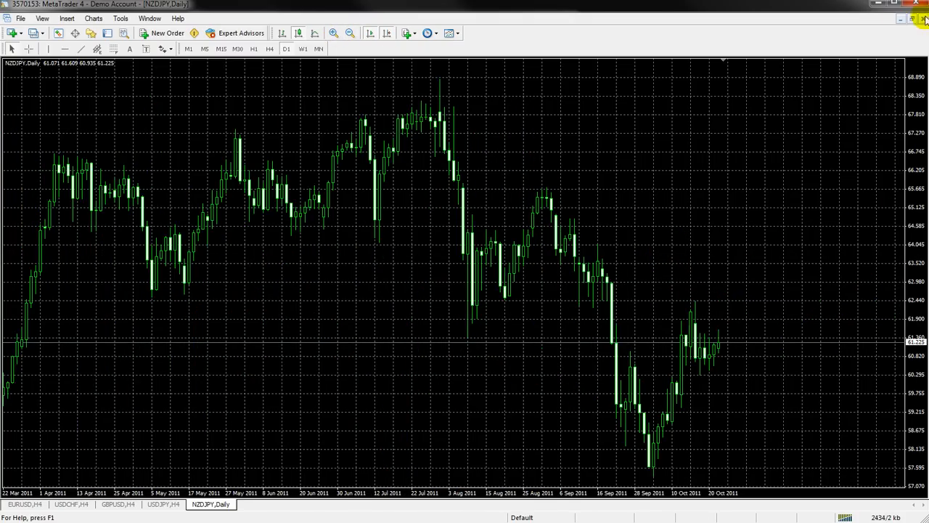
mouse_move(912, 21)
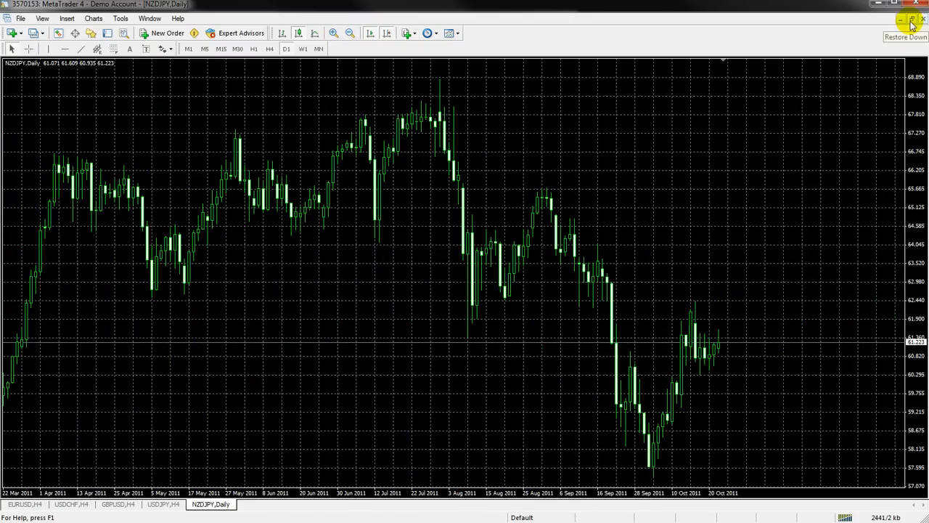
click(910, 20)
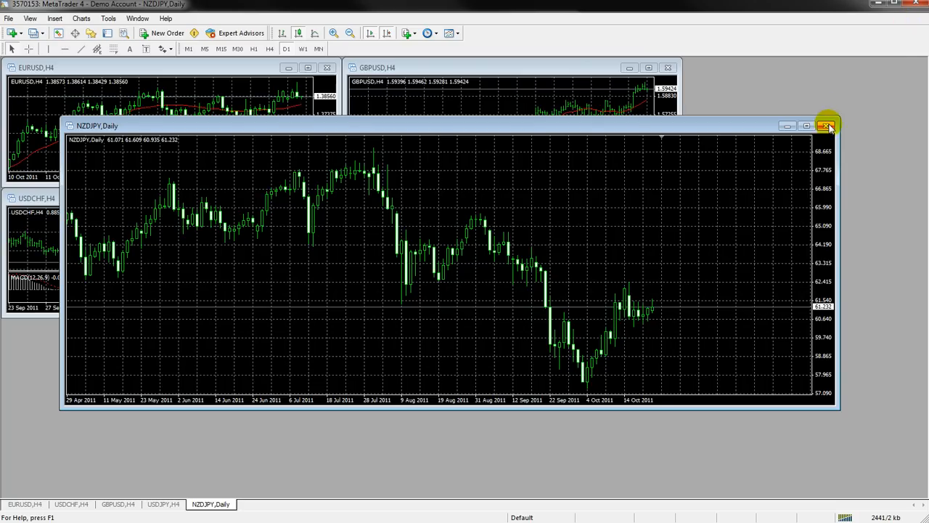
click(9, 18)
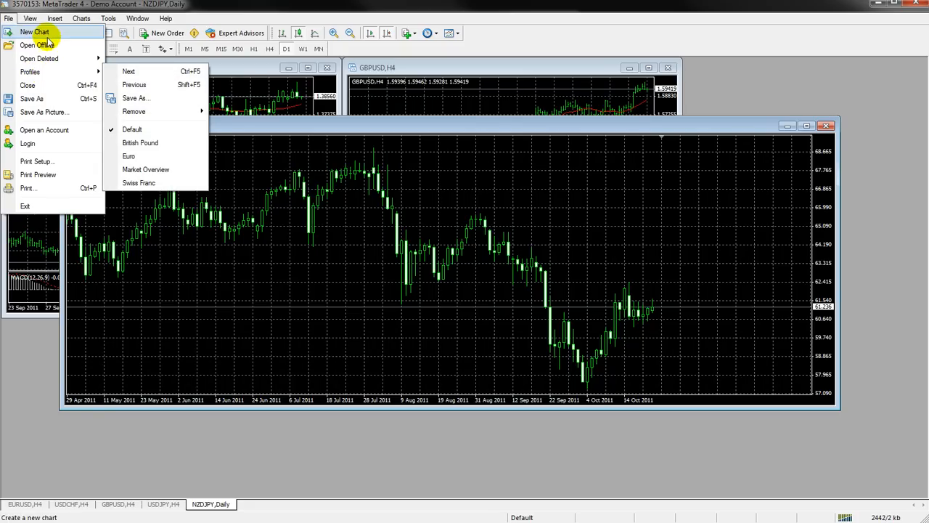
Open another account with newsletters accepted and choose the TeleTrade-Demo server.
click(43, 129)
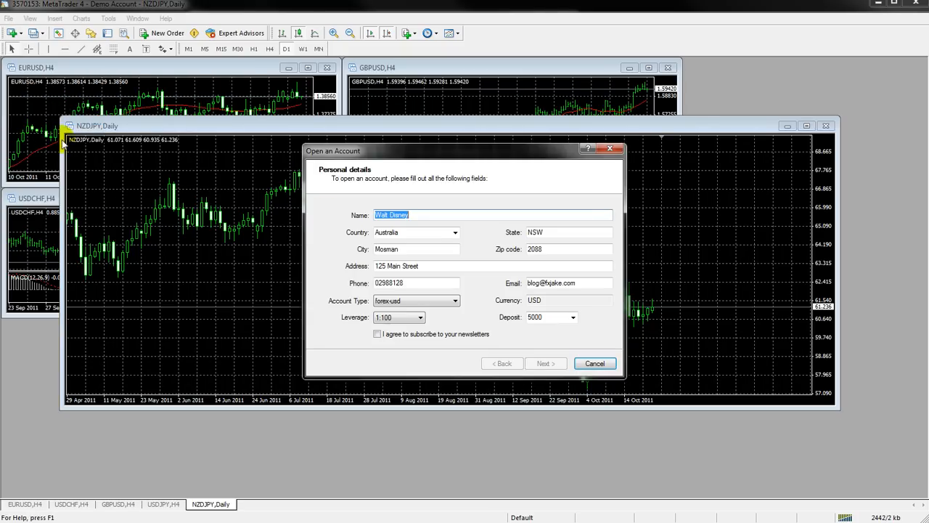
click(378, 334)
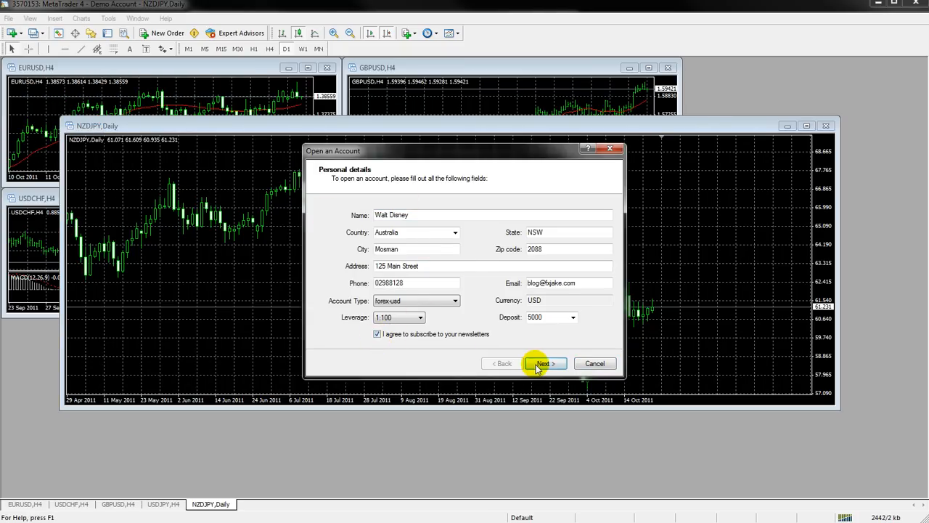
click(543, 363)
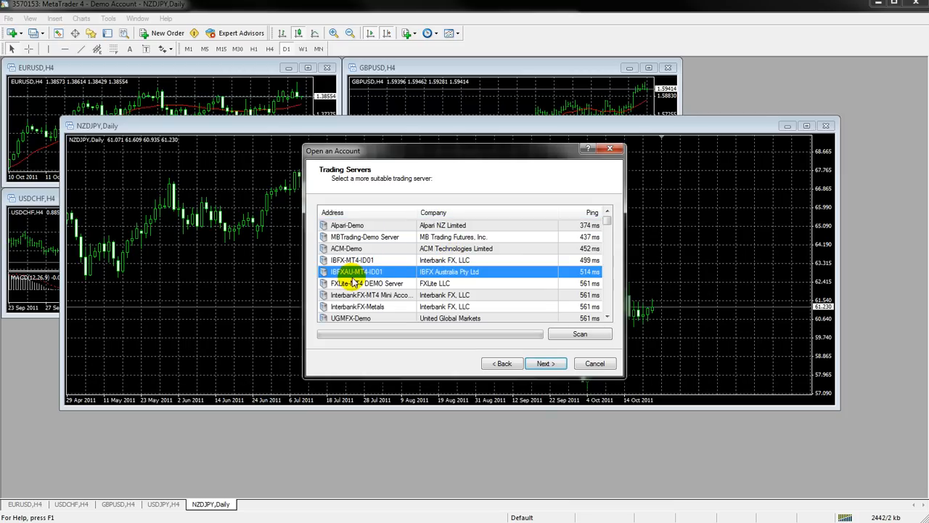
click(366, 283)
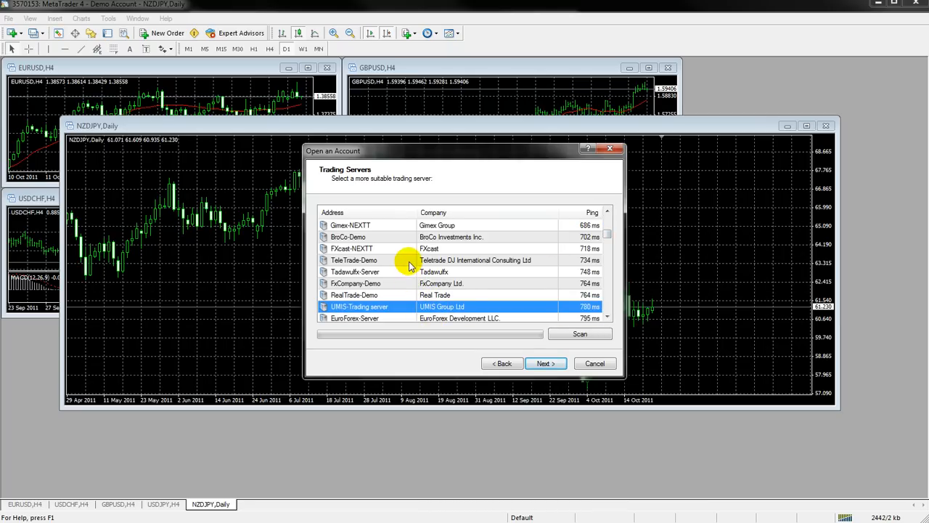
click(546, 363)
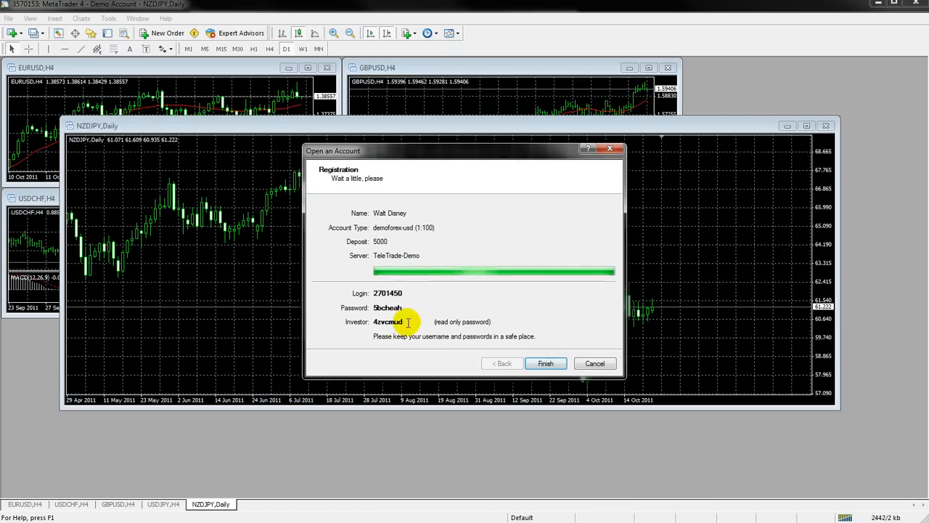
Finish the TeleTrade-Demo registration and close every chart, including NZDJPY and EURUSD.
click(546, 363)
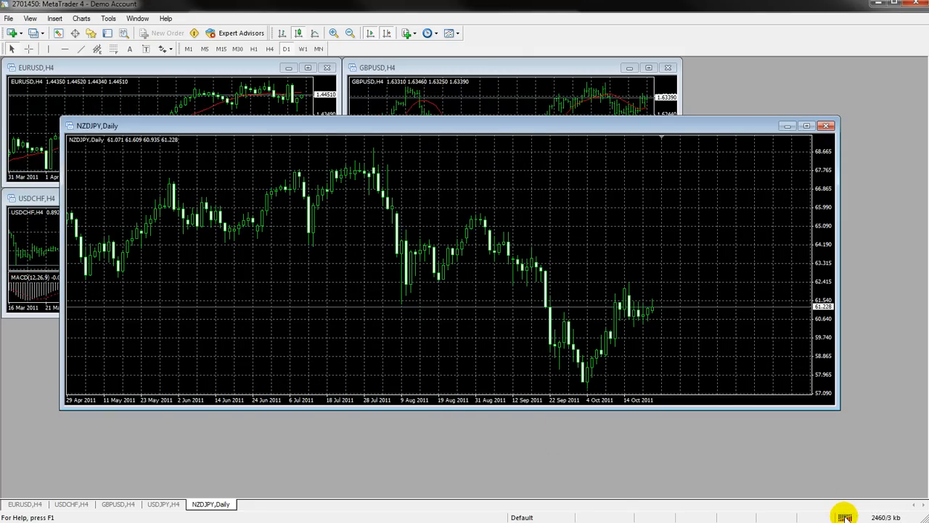
click(826, 125)
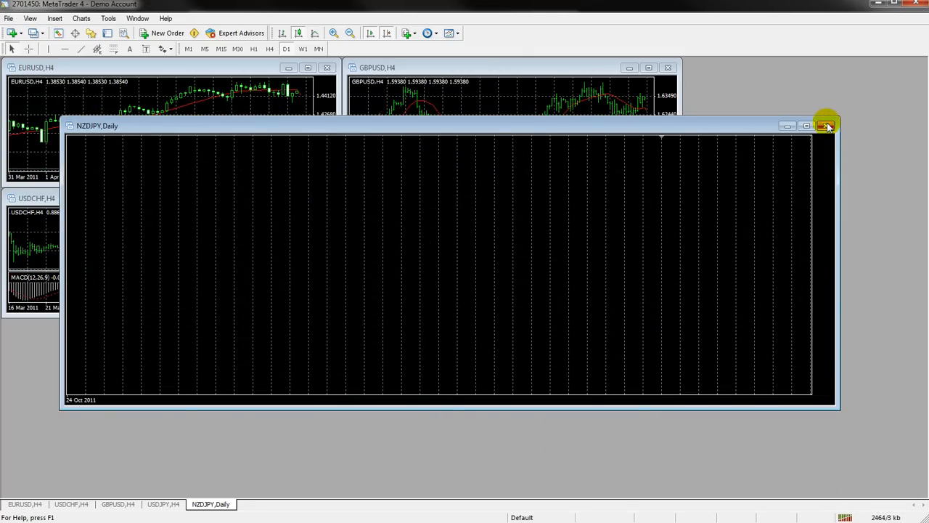
click(828, 125)
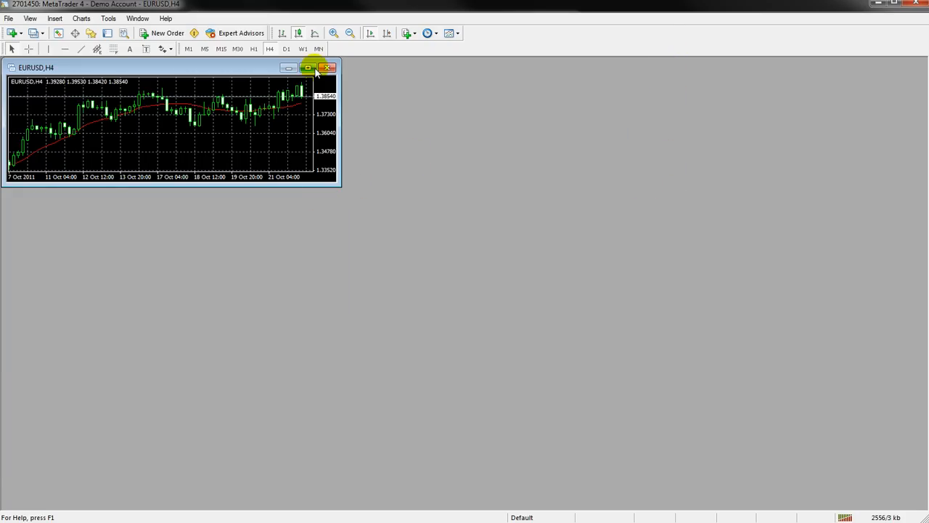
click(326, 68)
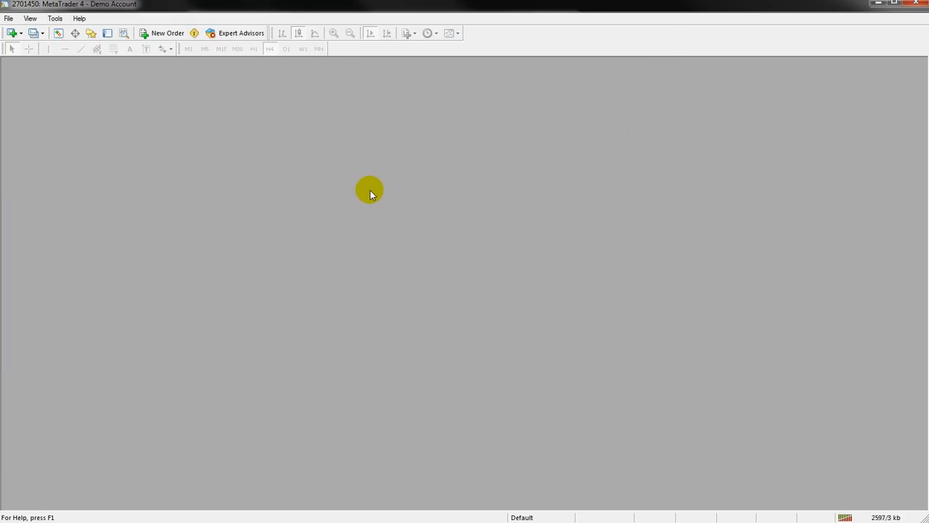
mouse_move(209, 5)
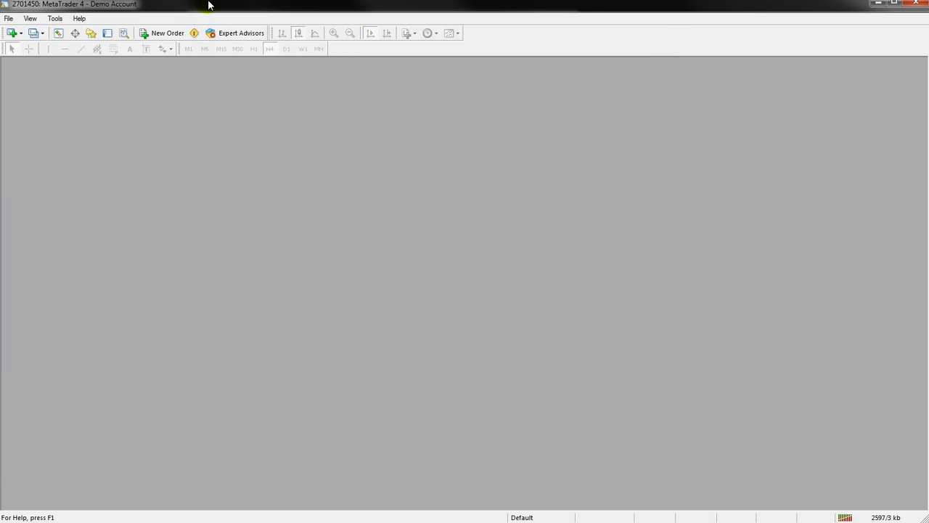
mouse_move(303, 6)
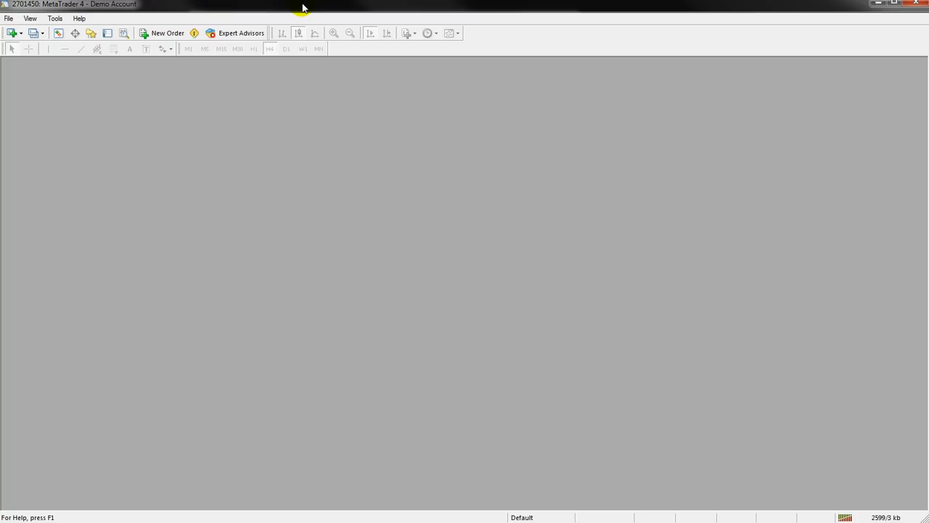
mouse_move(302, 13)
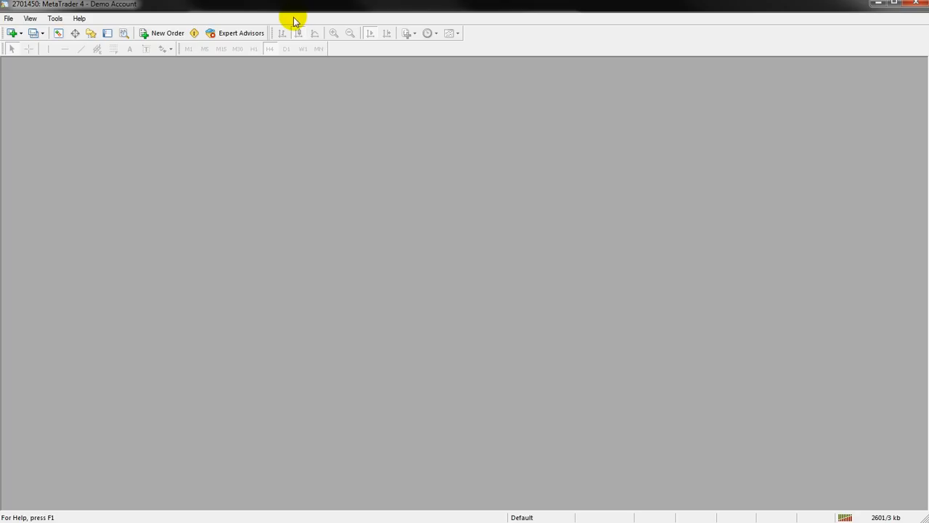
mouse_move(819, 32)
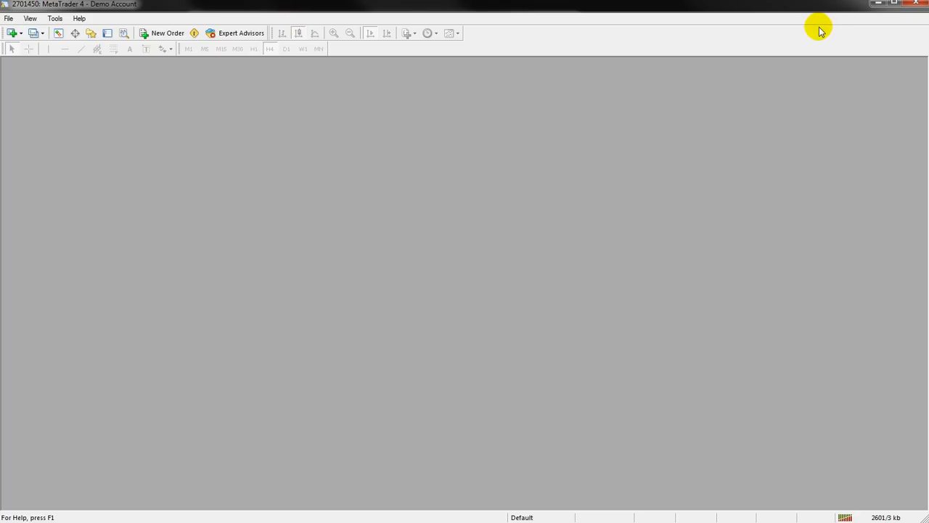
mouse_move(749, 56)
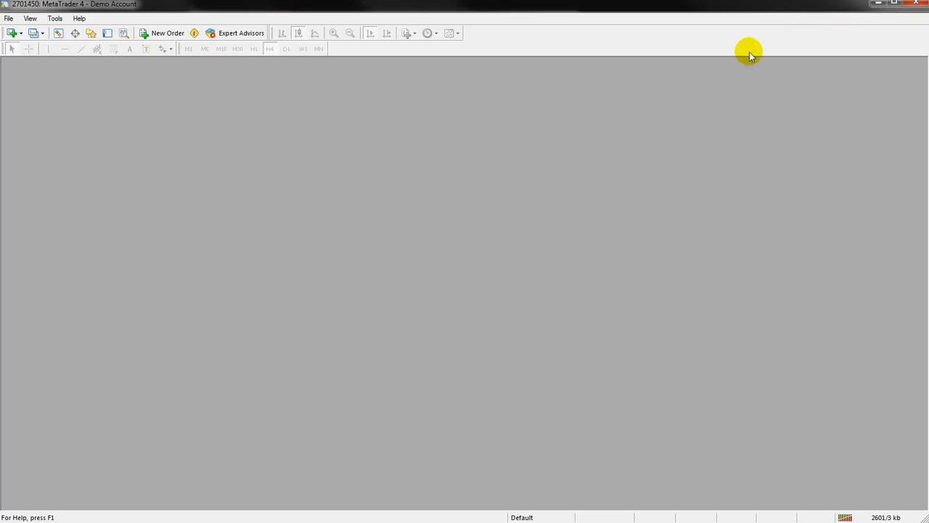